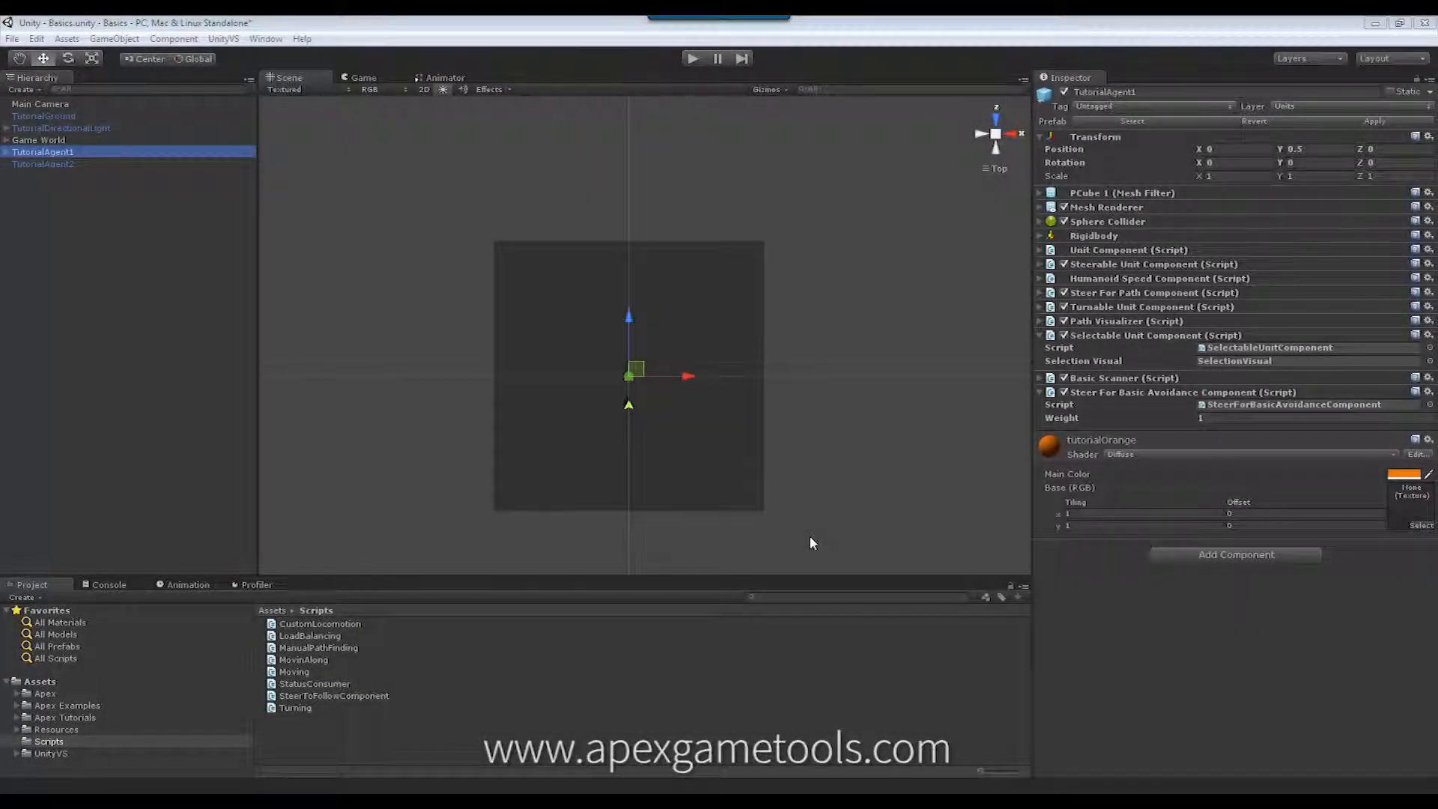
mouse_move(855, 430)
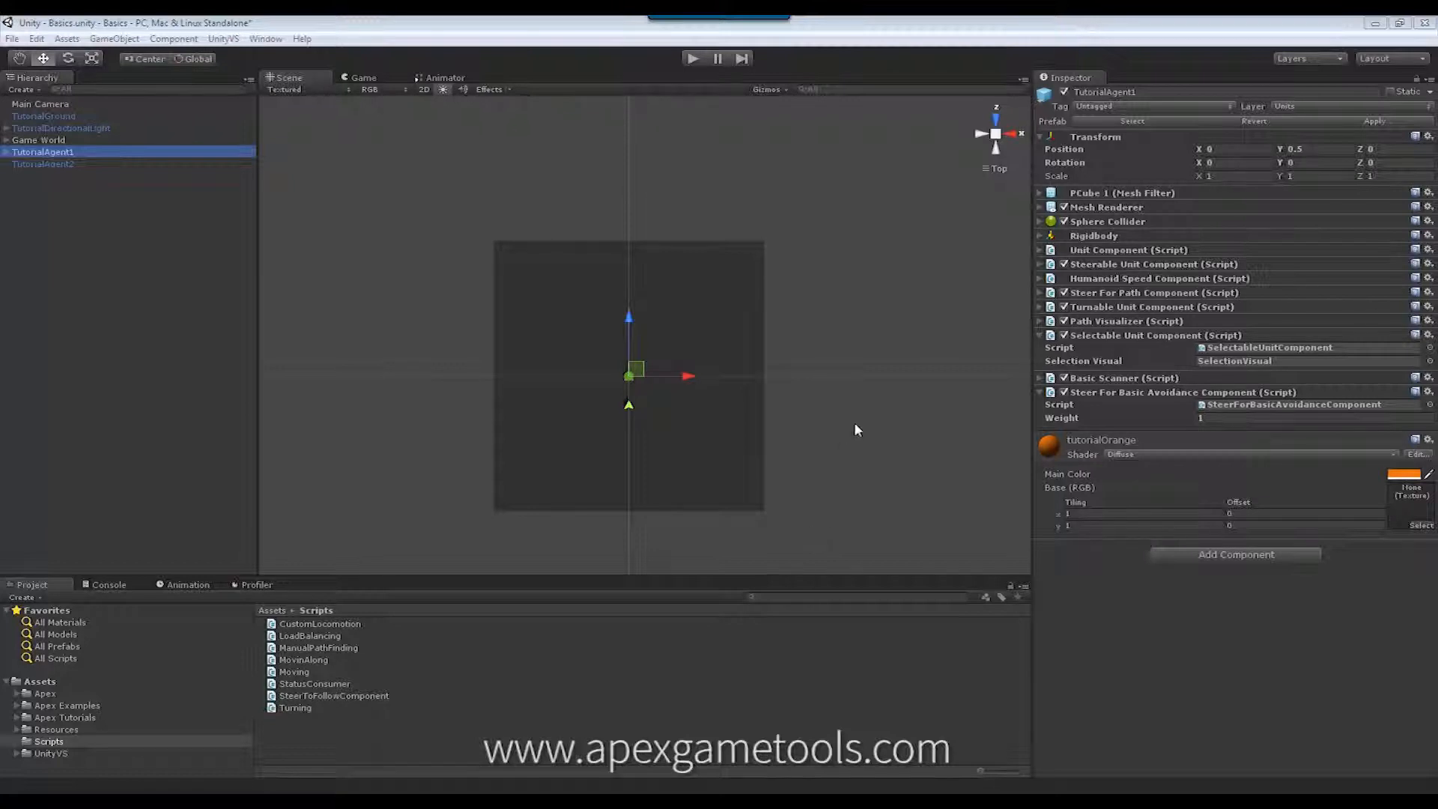
mouse_move(960, 328)
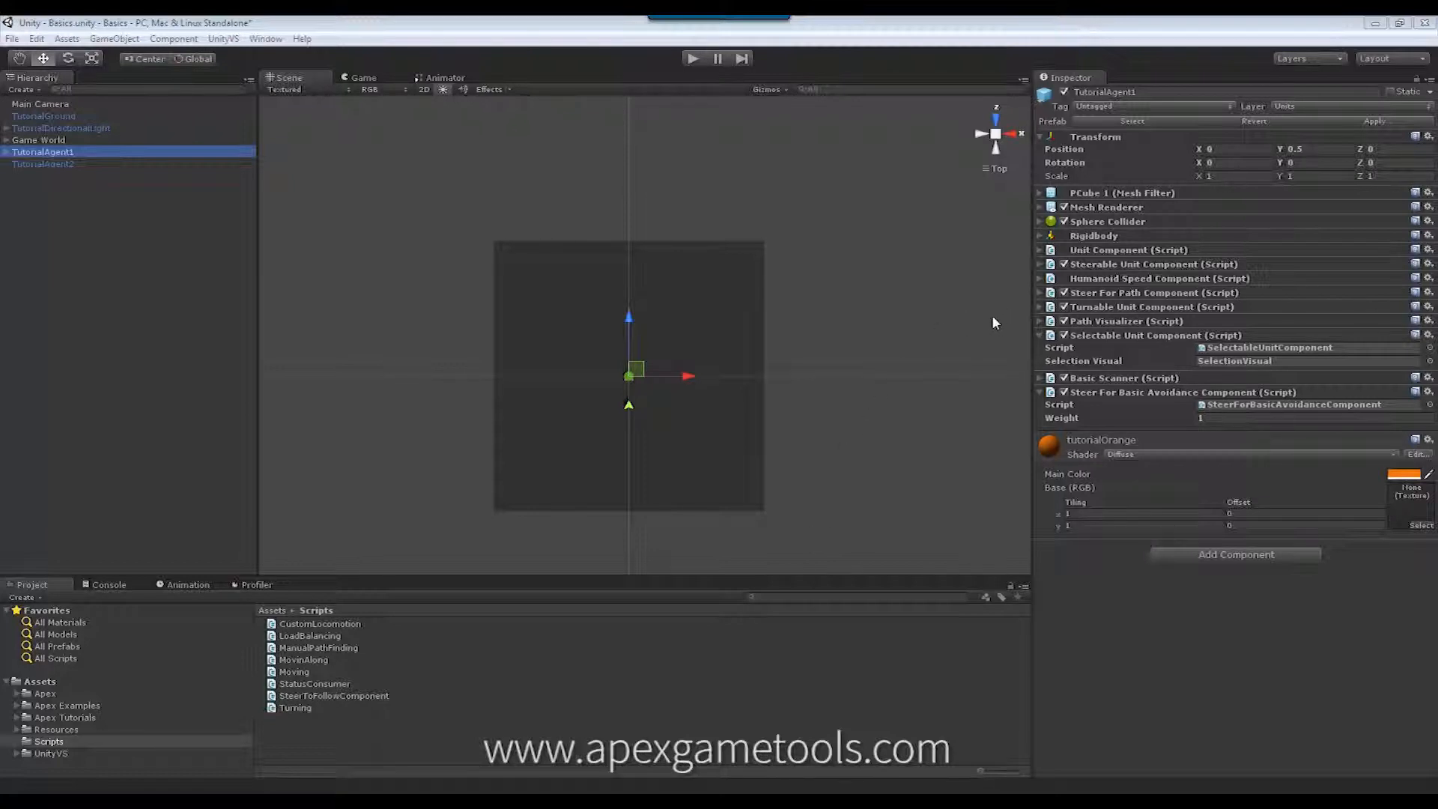
mouse_move(1089, 407)
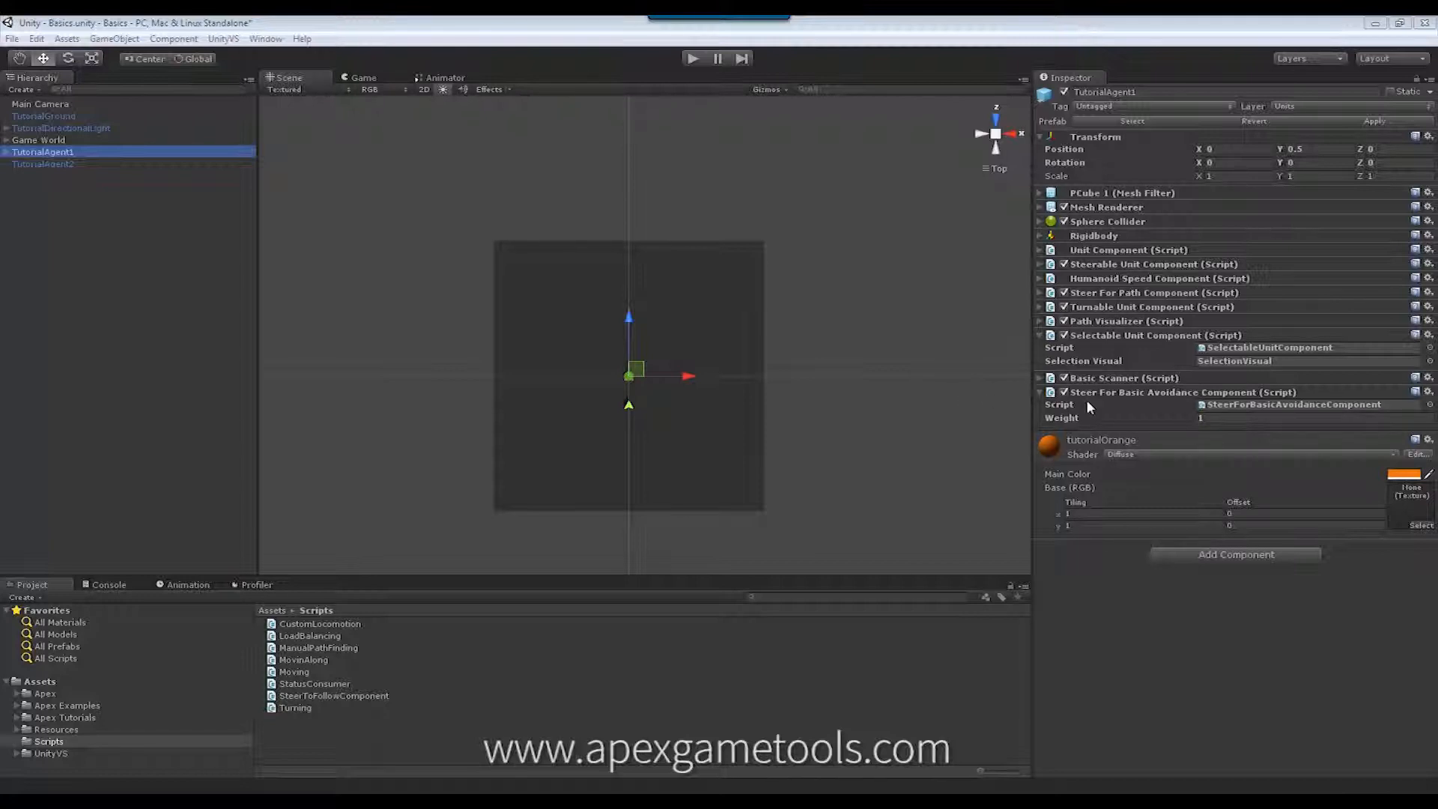
mouse_move(930, 398)
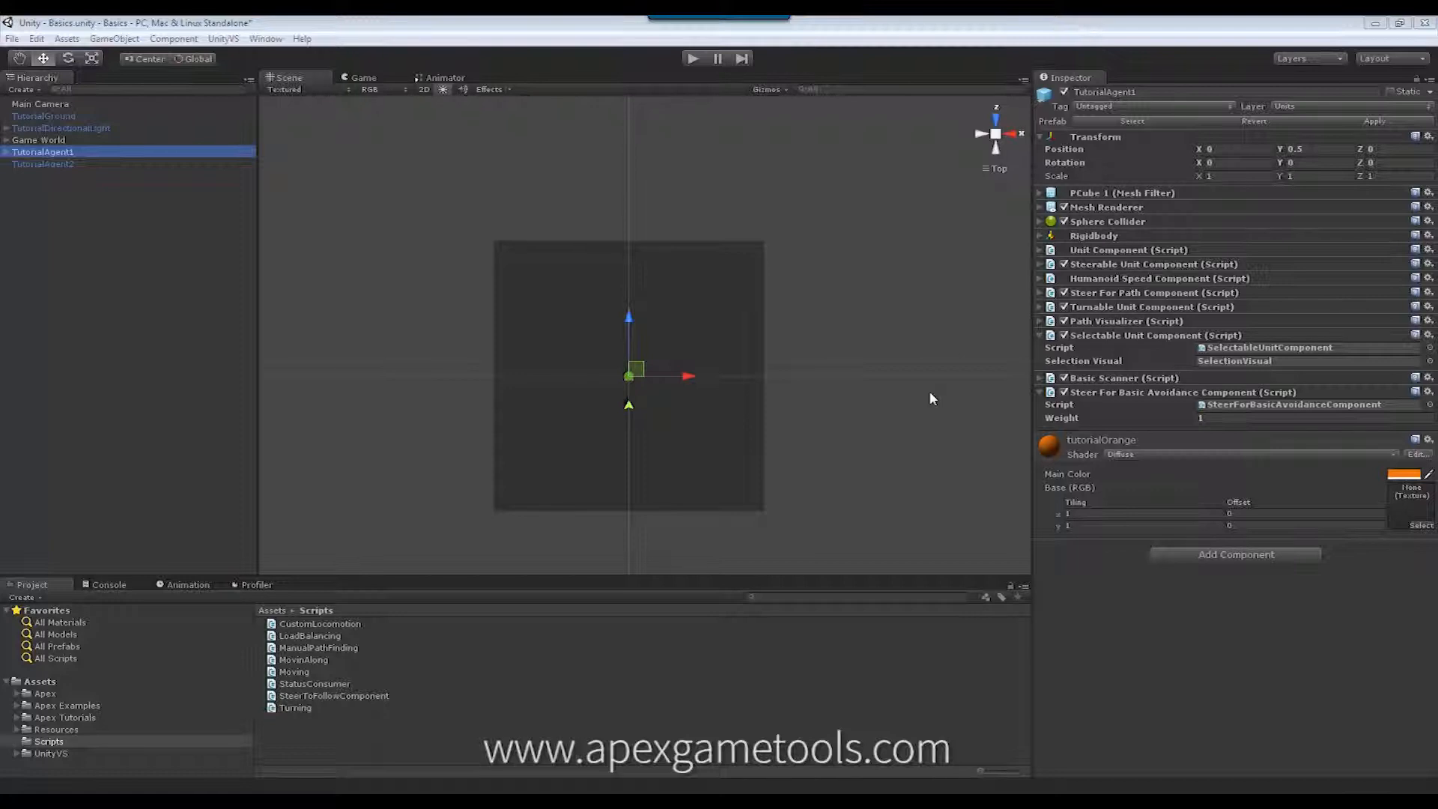
mouse_move(791, 367)
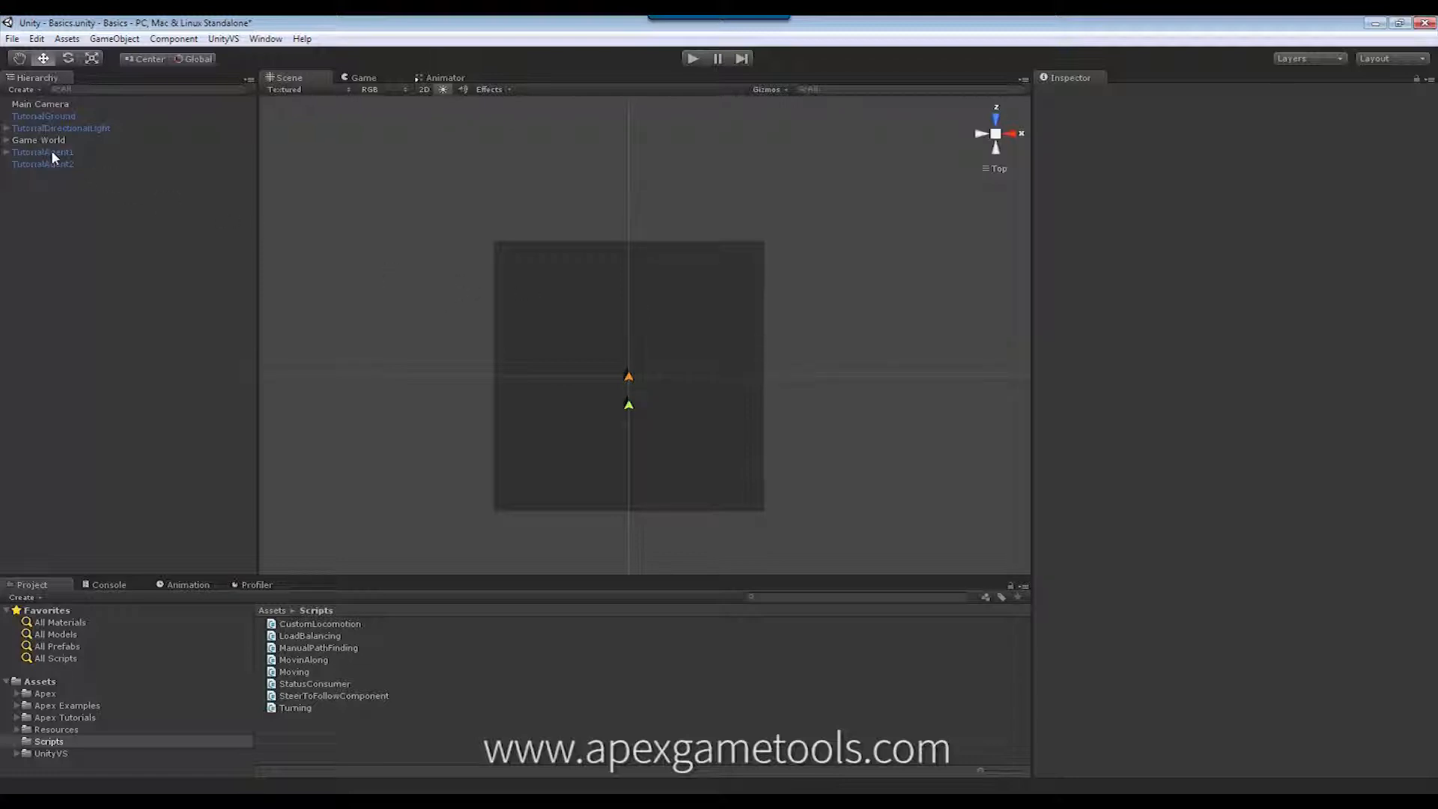
Select TutorialAgent1 in the Hierarchy to inspect its steering and avoidance components.
left_click(42, 152)
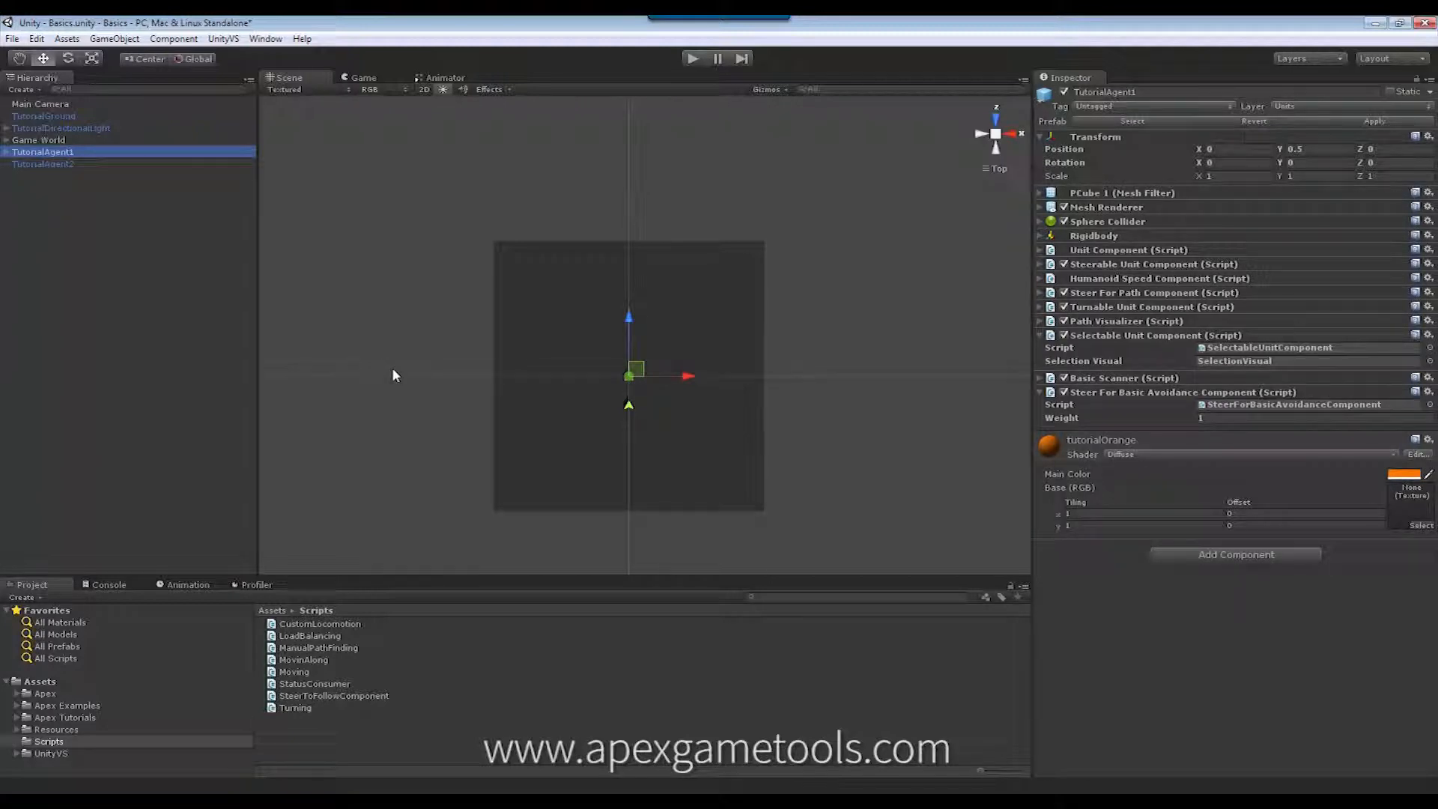
mouse_move(574, 411)
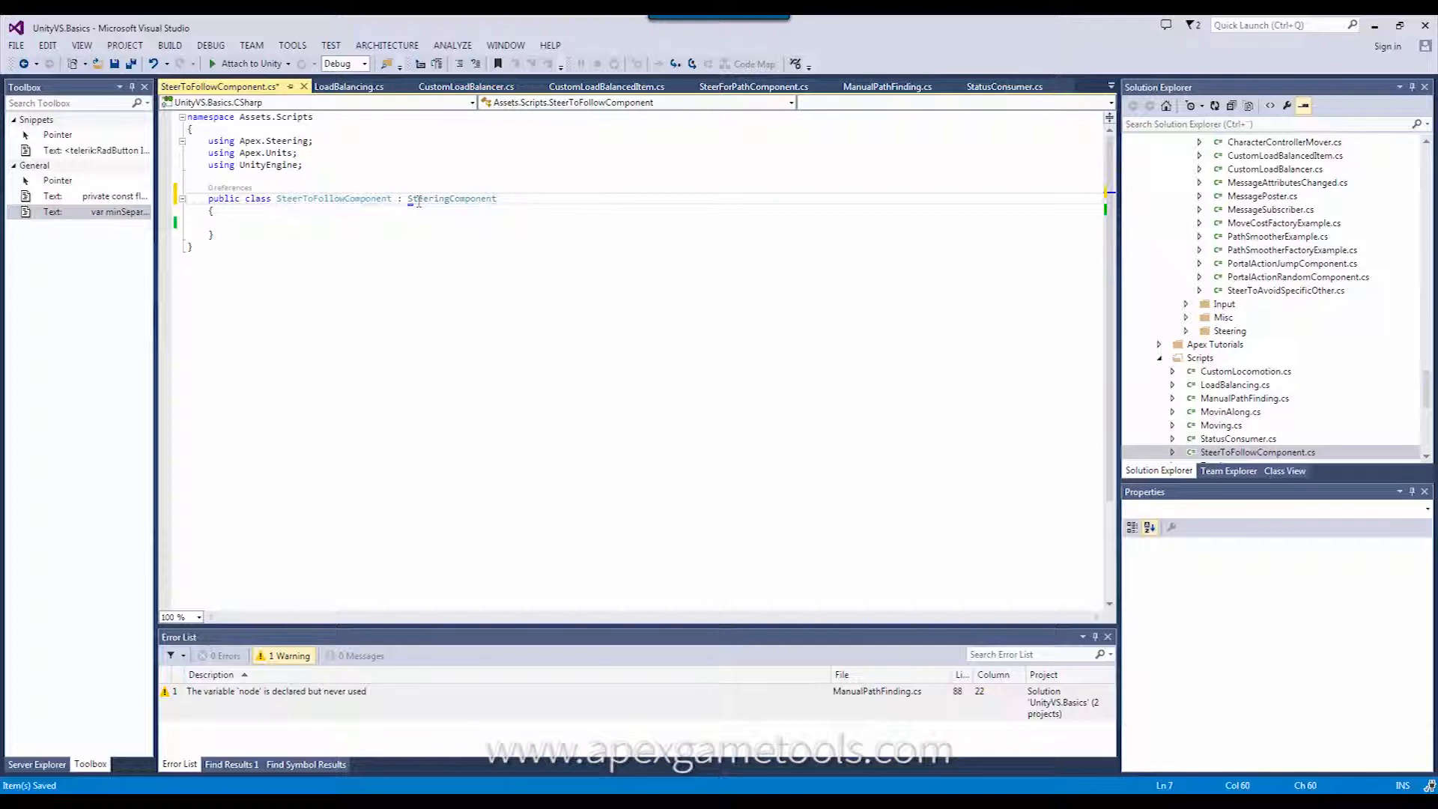
Implement the abstract SteeringComponent members via Quick Actions and select the pasted follow-steering code.
left_click(415, 211)
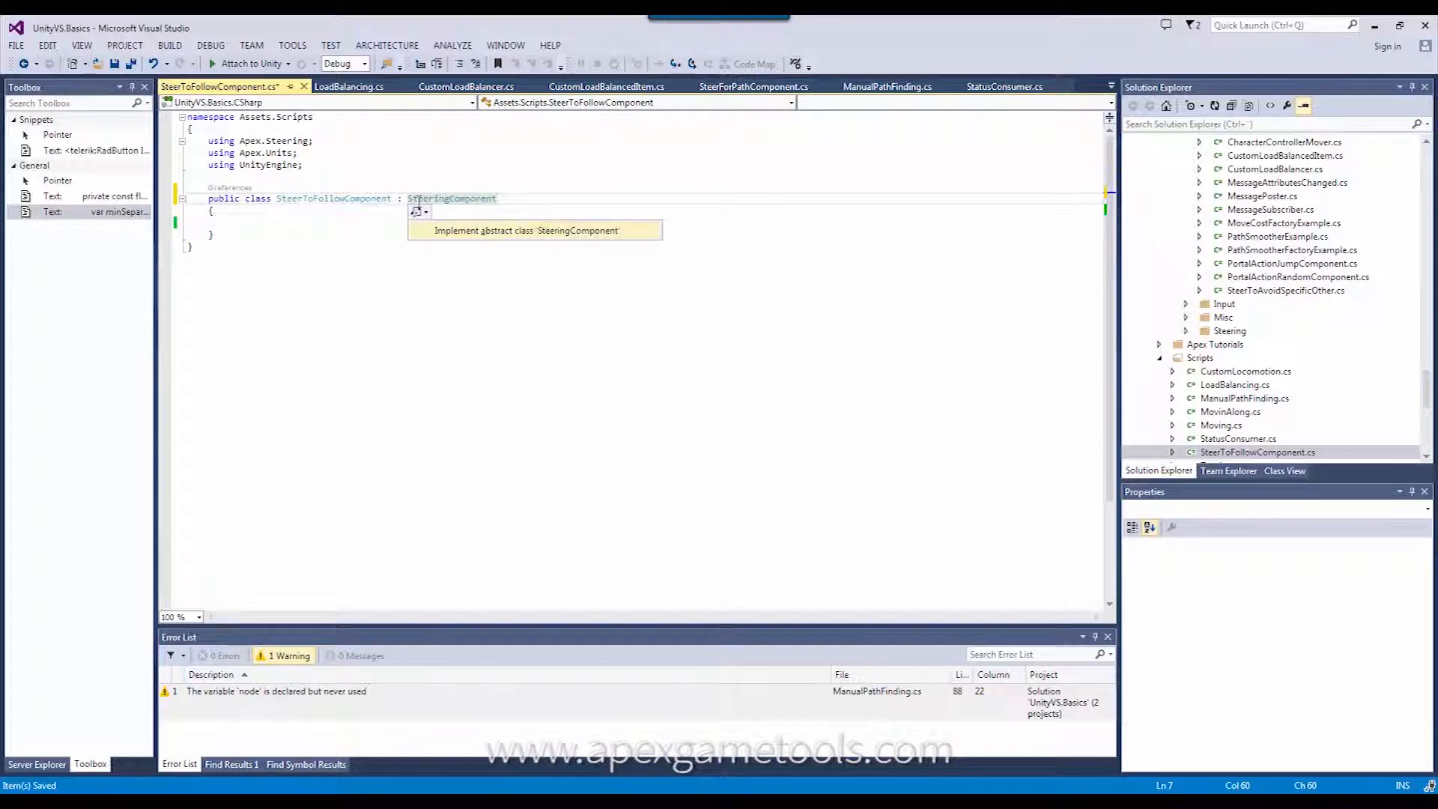
left_click(523, 231)
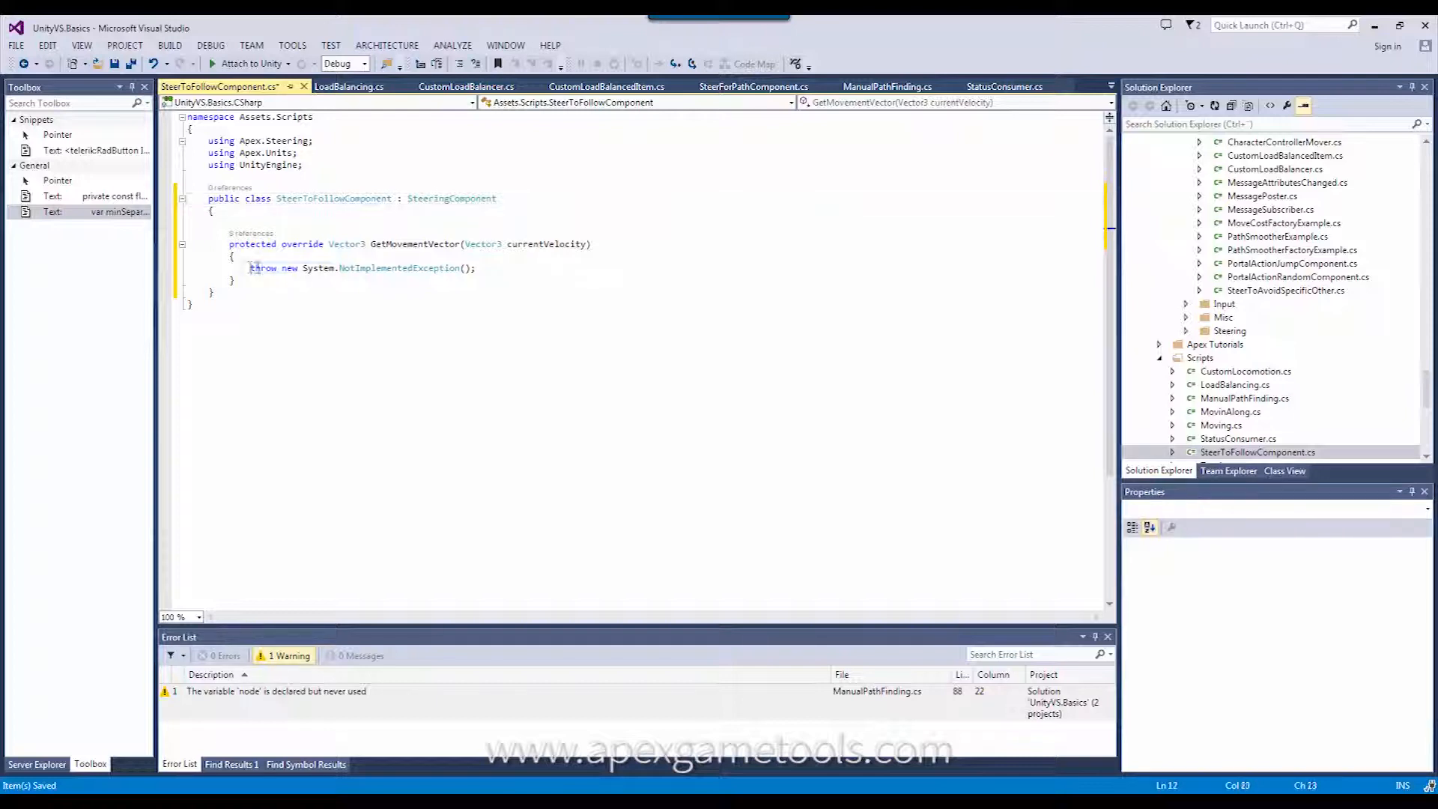
left_click_drag(250, 268, 477, 268)
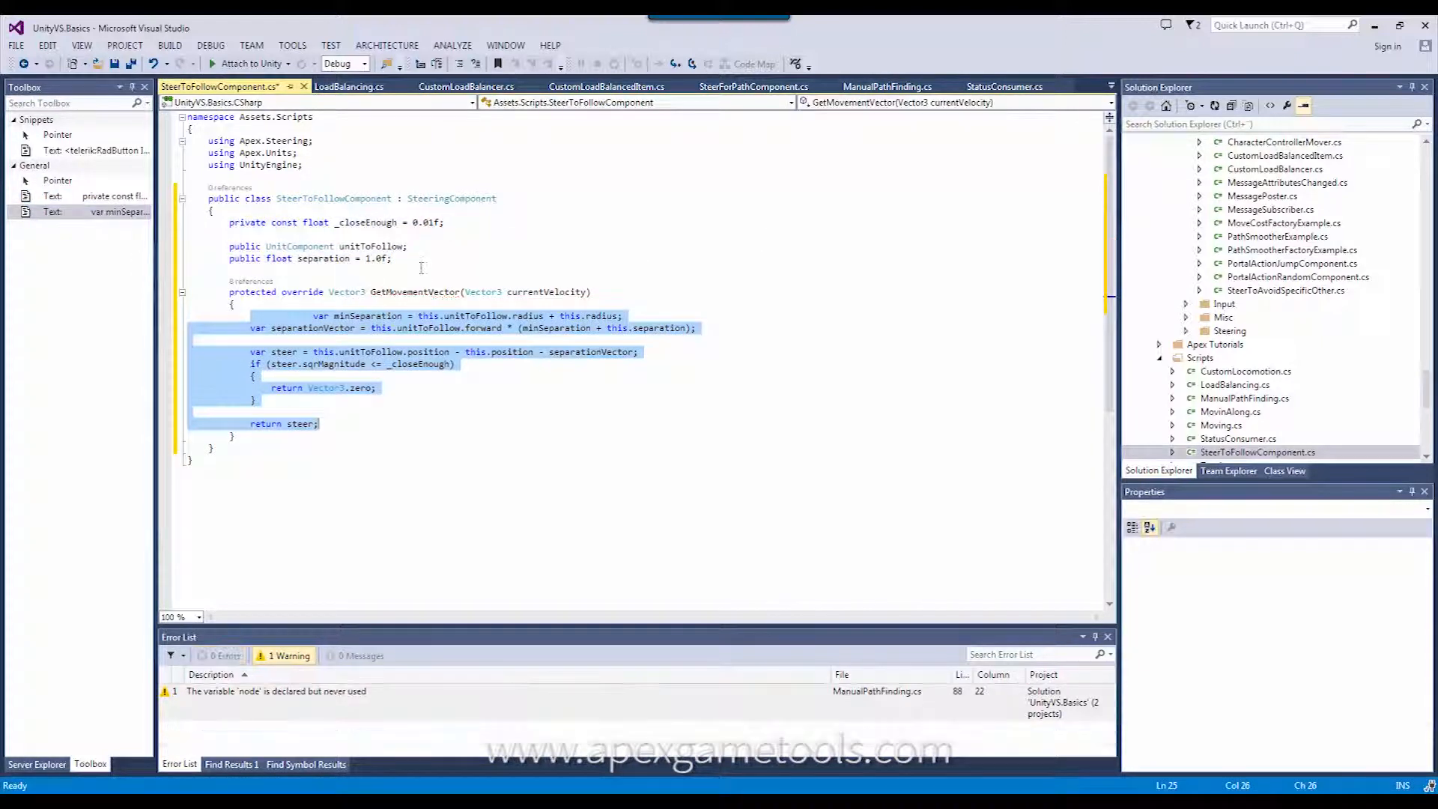
Review the separationVector variable, save the script with Ctrl+S and return to Unity.
left_click(390, 258)
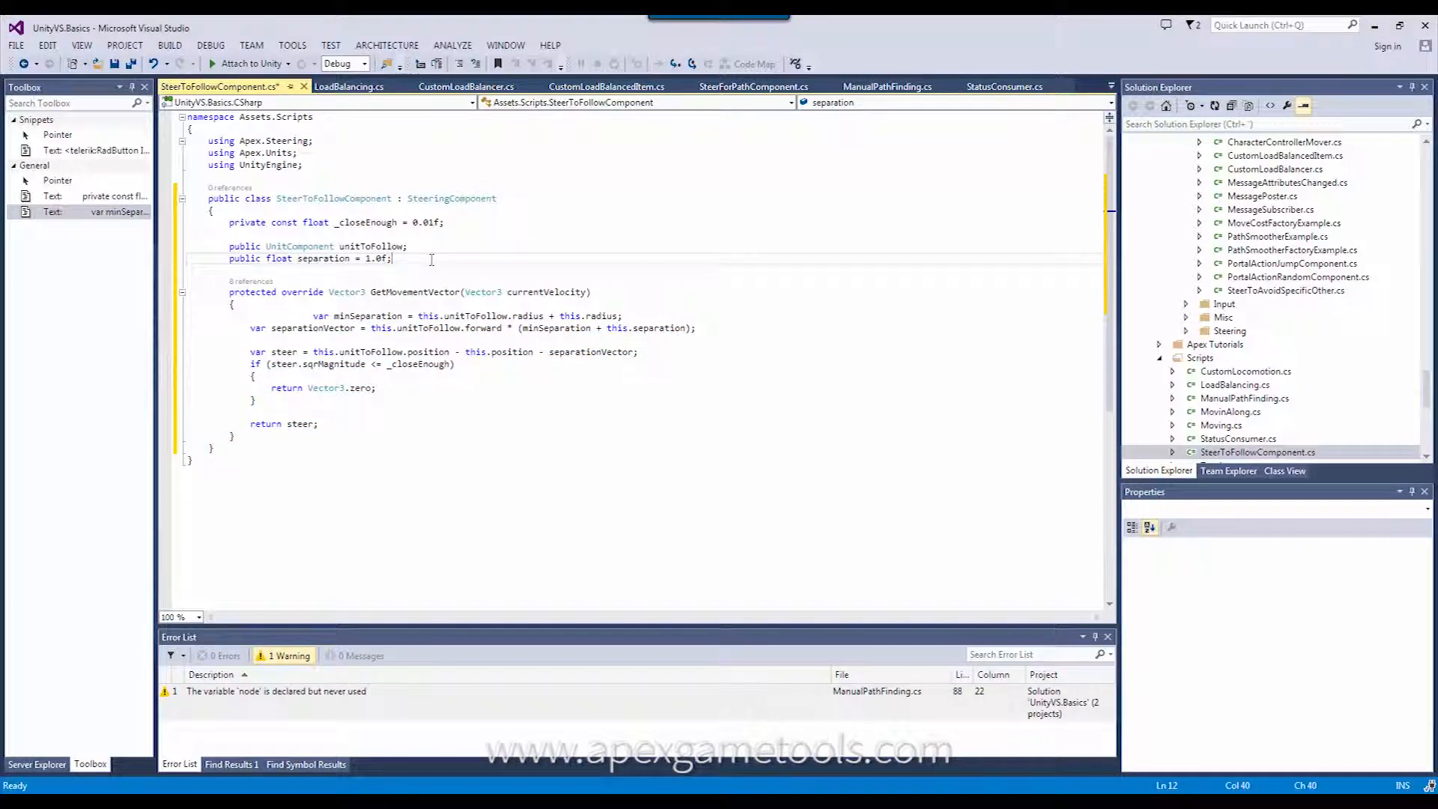
mouse_move(324, 318)
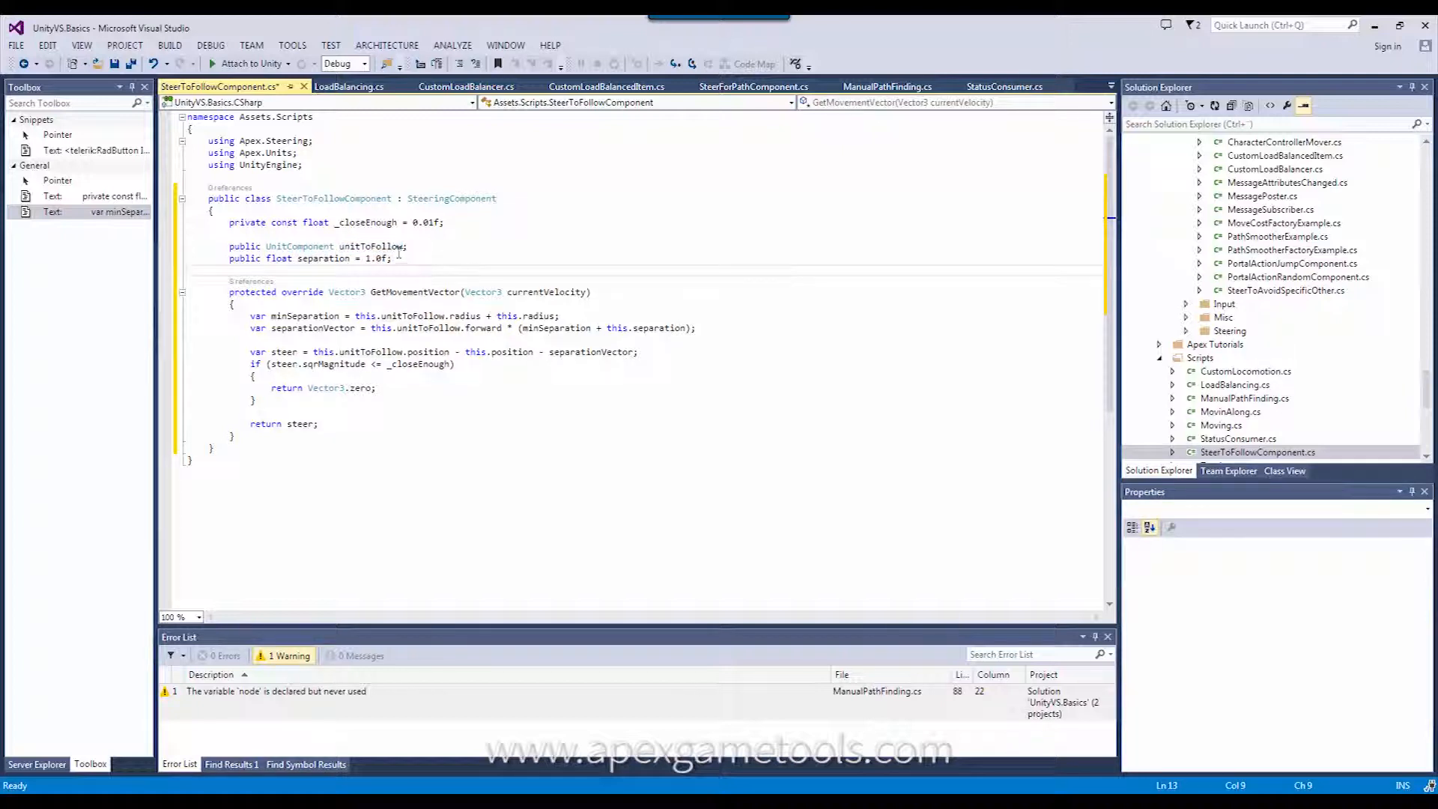
double_click(323, 258)
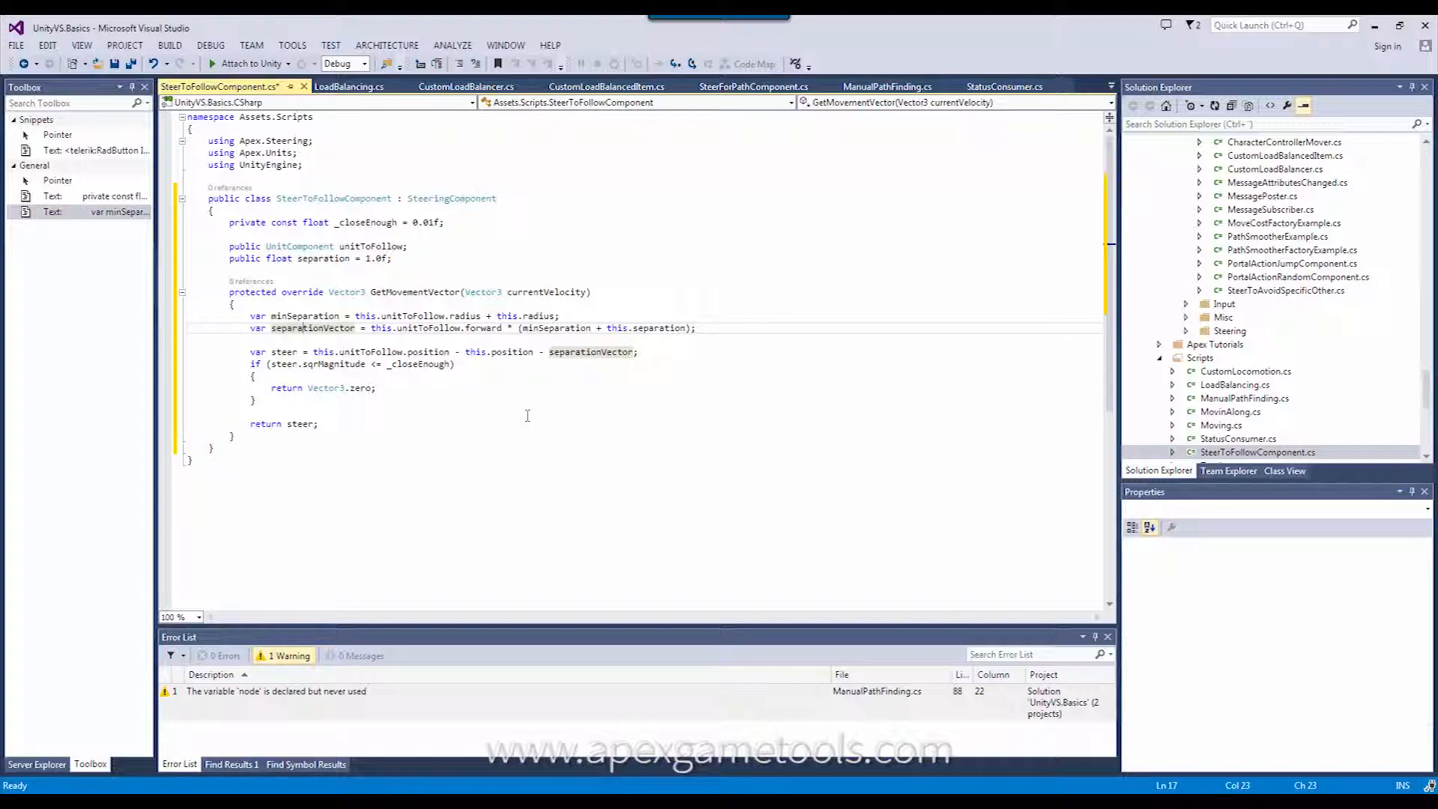
key("ctrl+s")
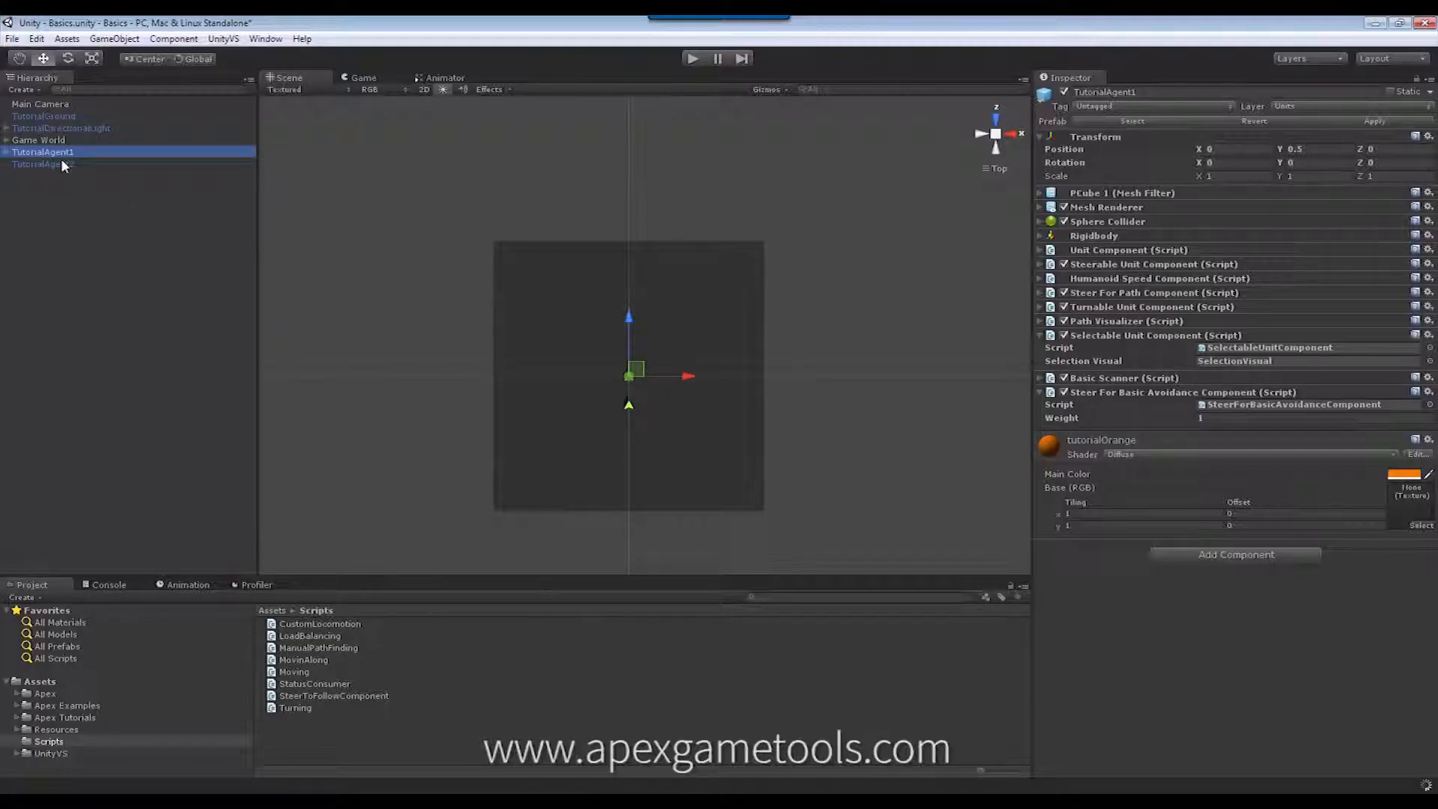
Add the Steer To Follow Component script to TutorialAgent2 from Add Component > Scripts.
left_click(43, 165)
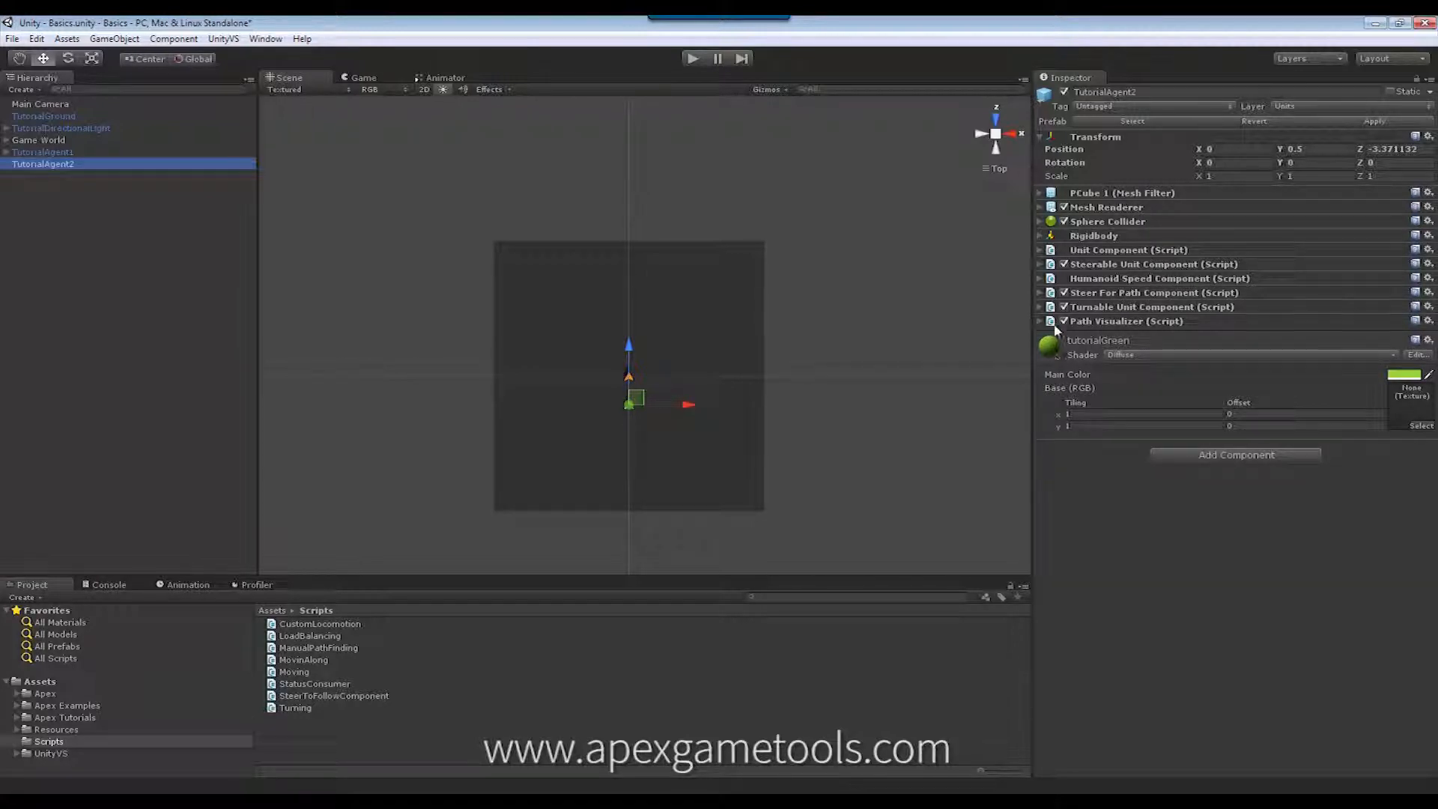
left_click(1234, 454)
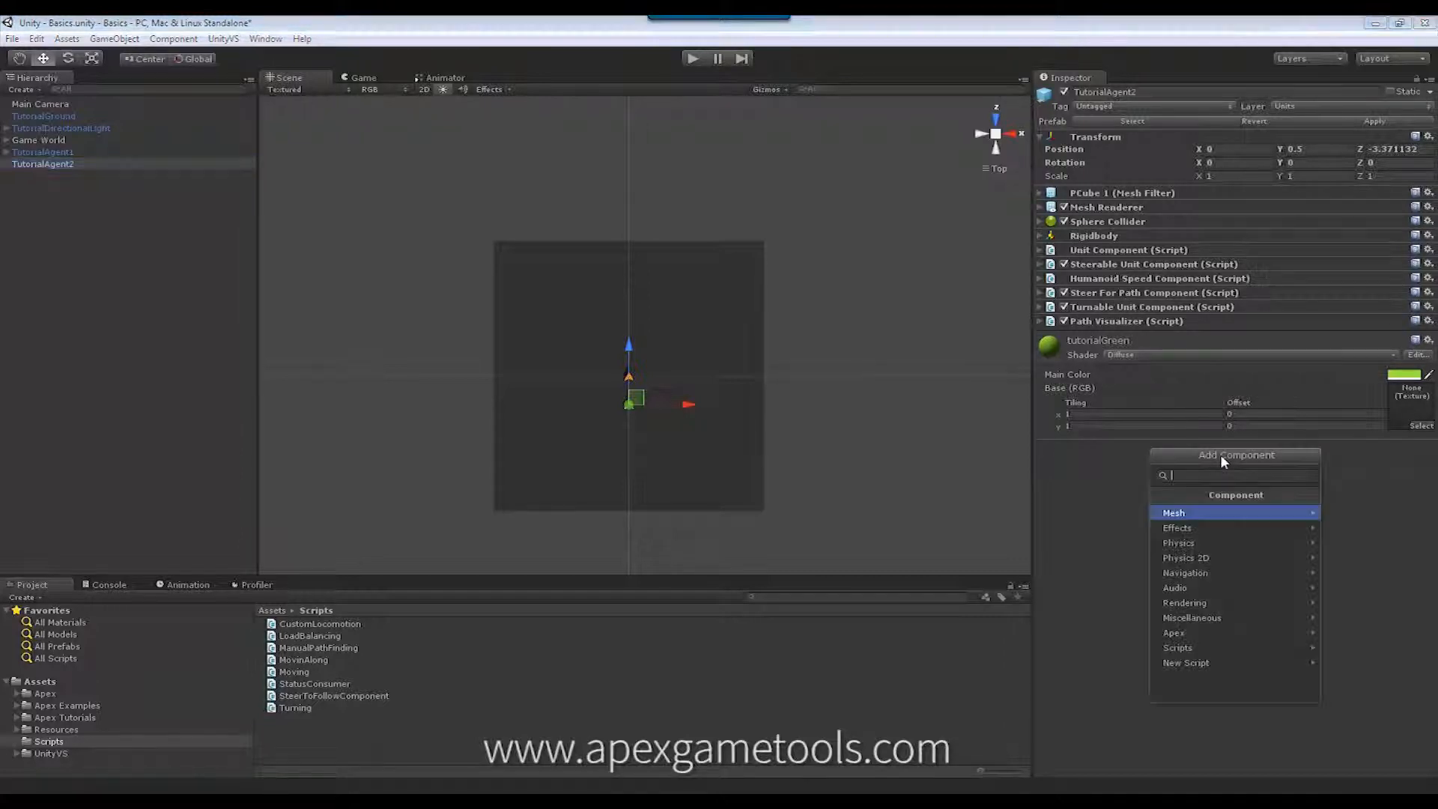
mouse_move(1187, 632)
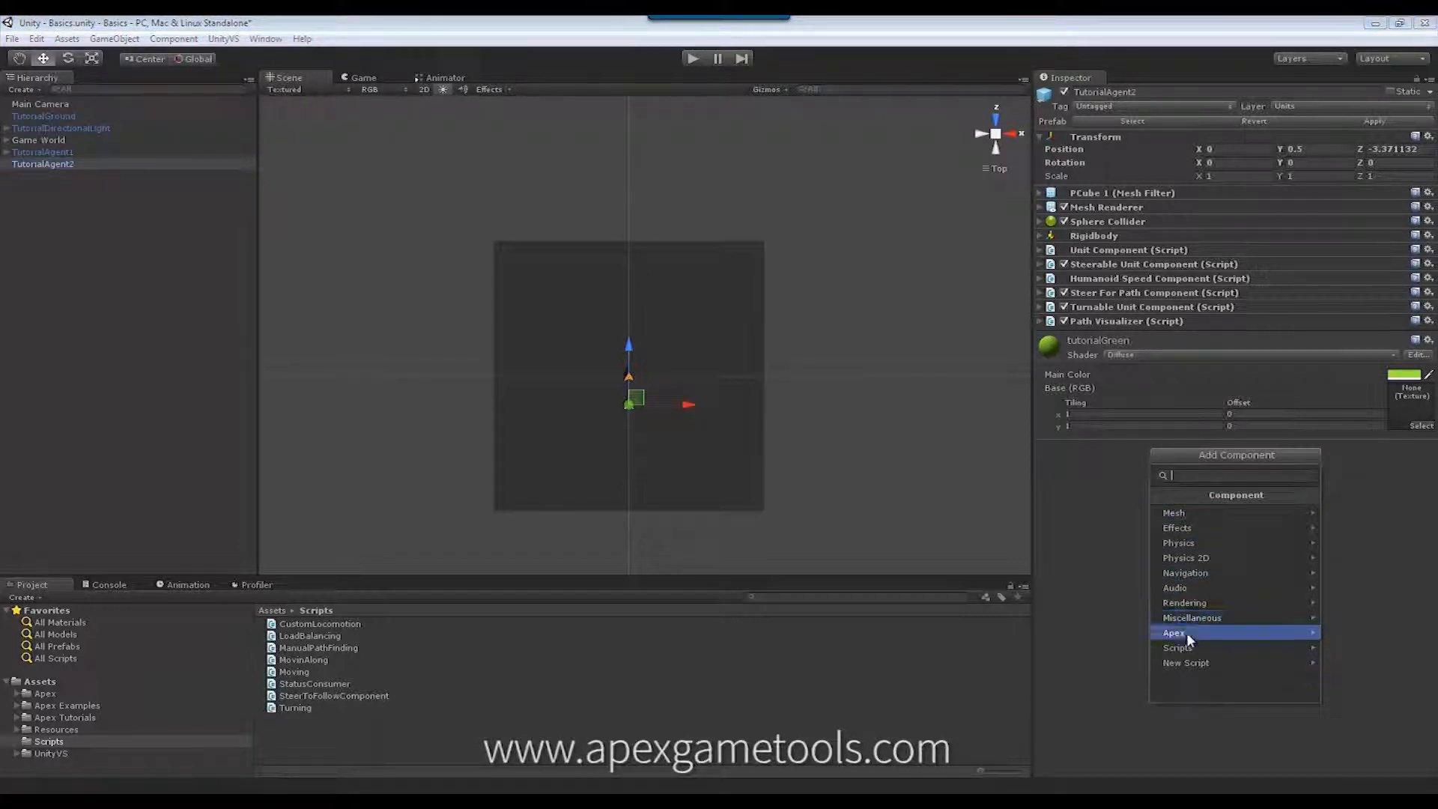
mouse_move(1193, 647)
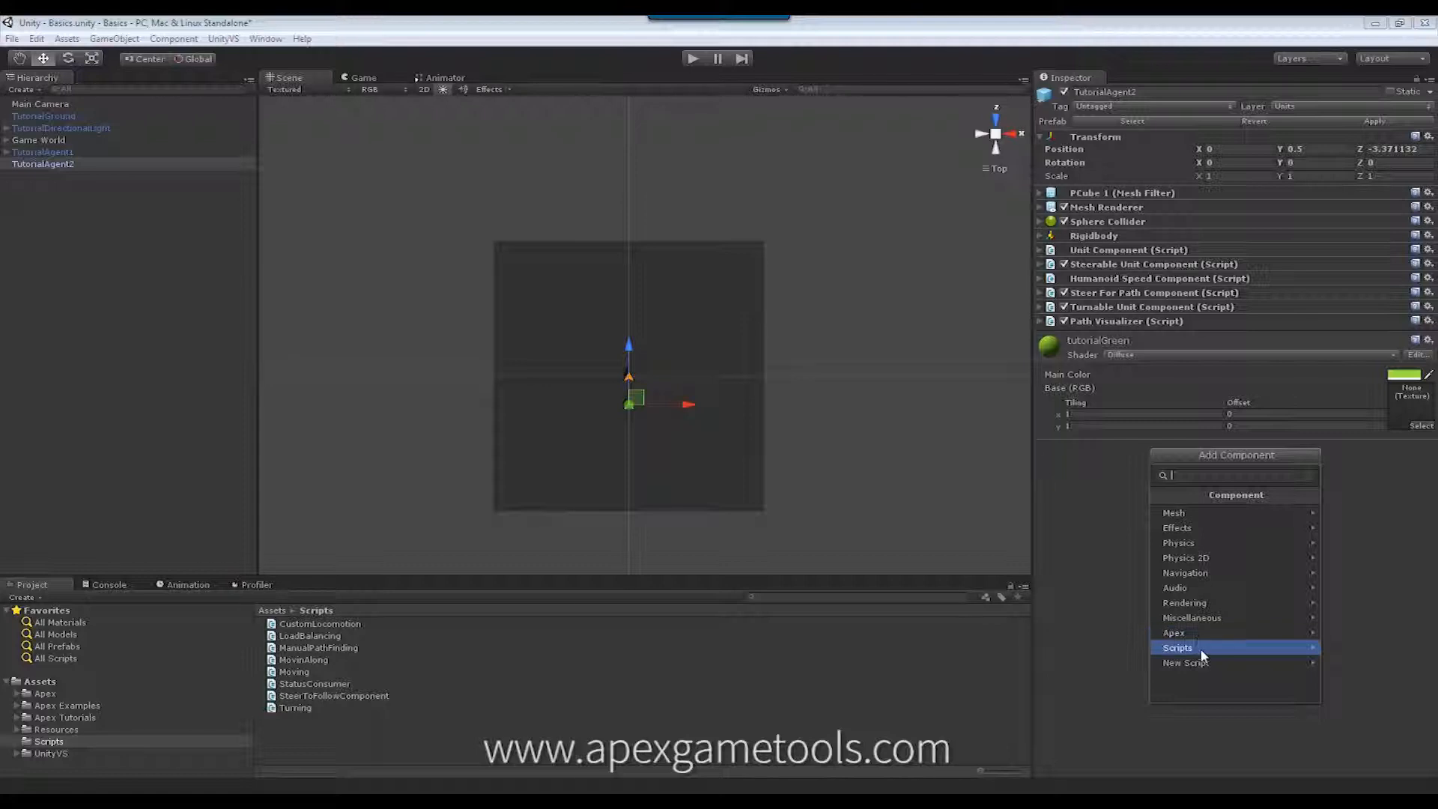
left_click(1177, 647)
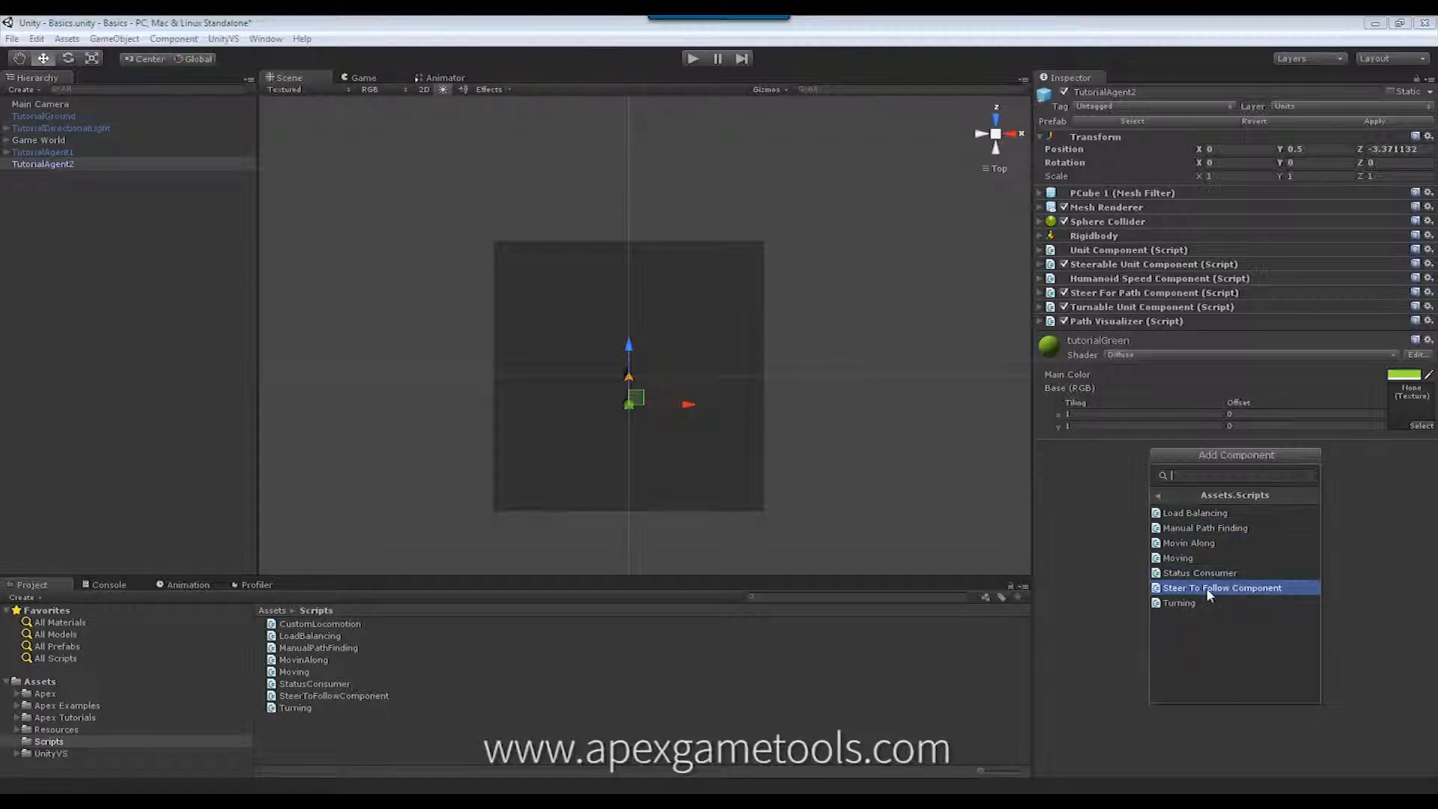
left_click(1222, 588)
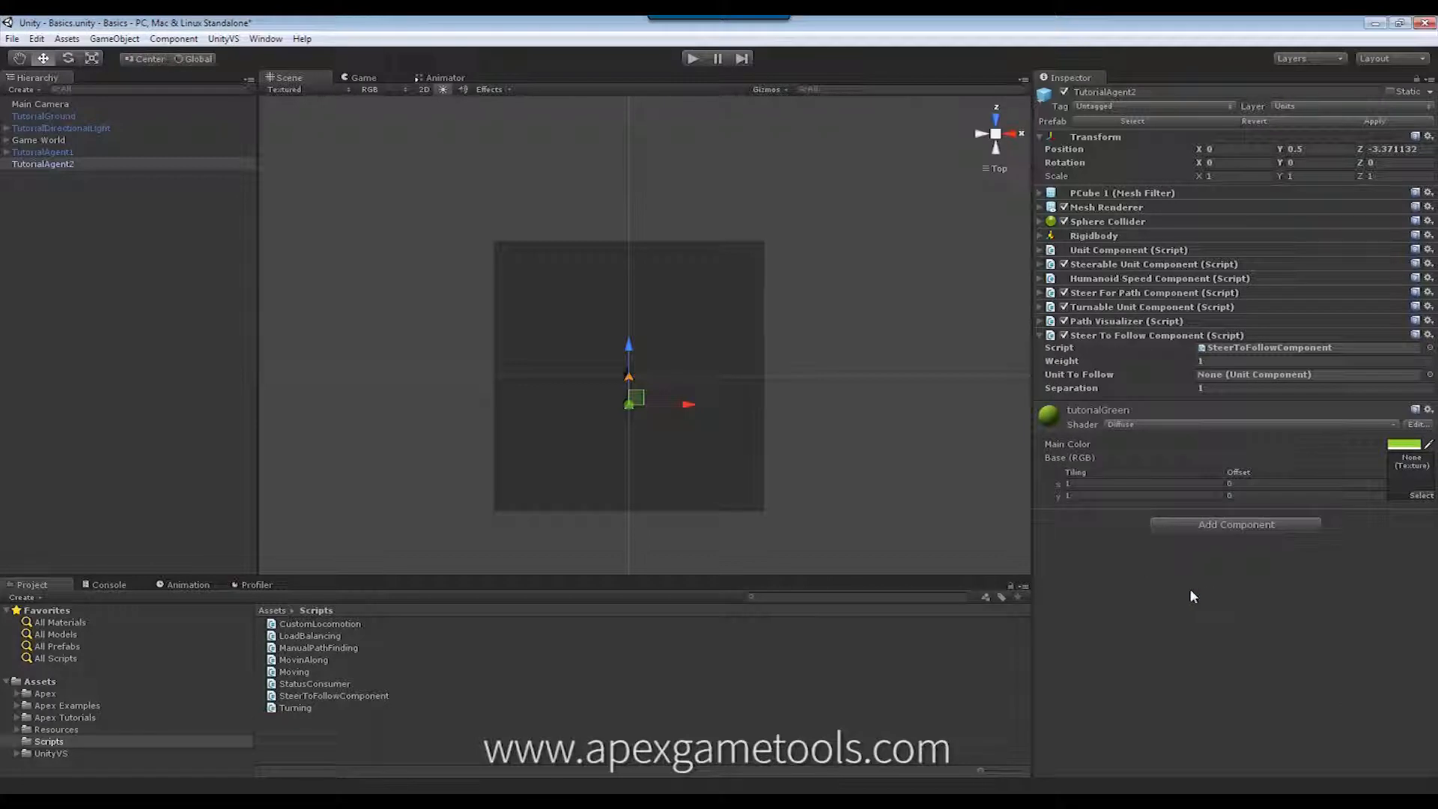
Assign TutorialAgent1 as Unit To Follow and enter Separation 3 on TutorialAgent2's follow component.
left_click(42, 151)
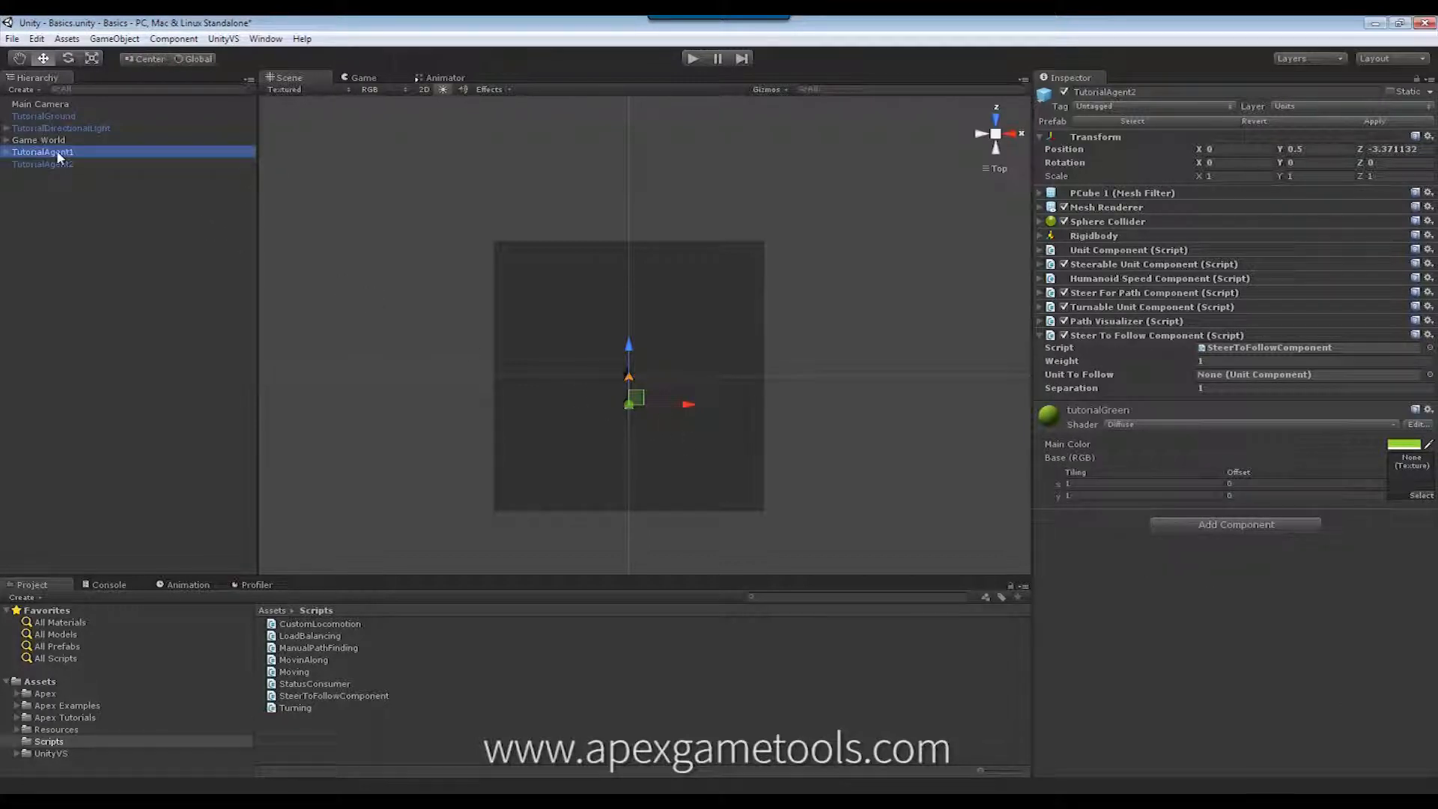
left_click(42, 163)
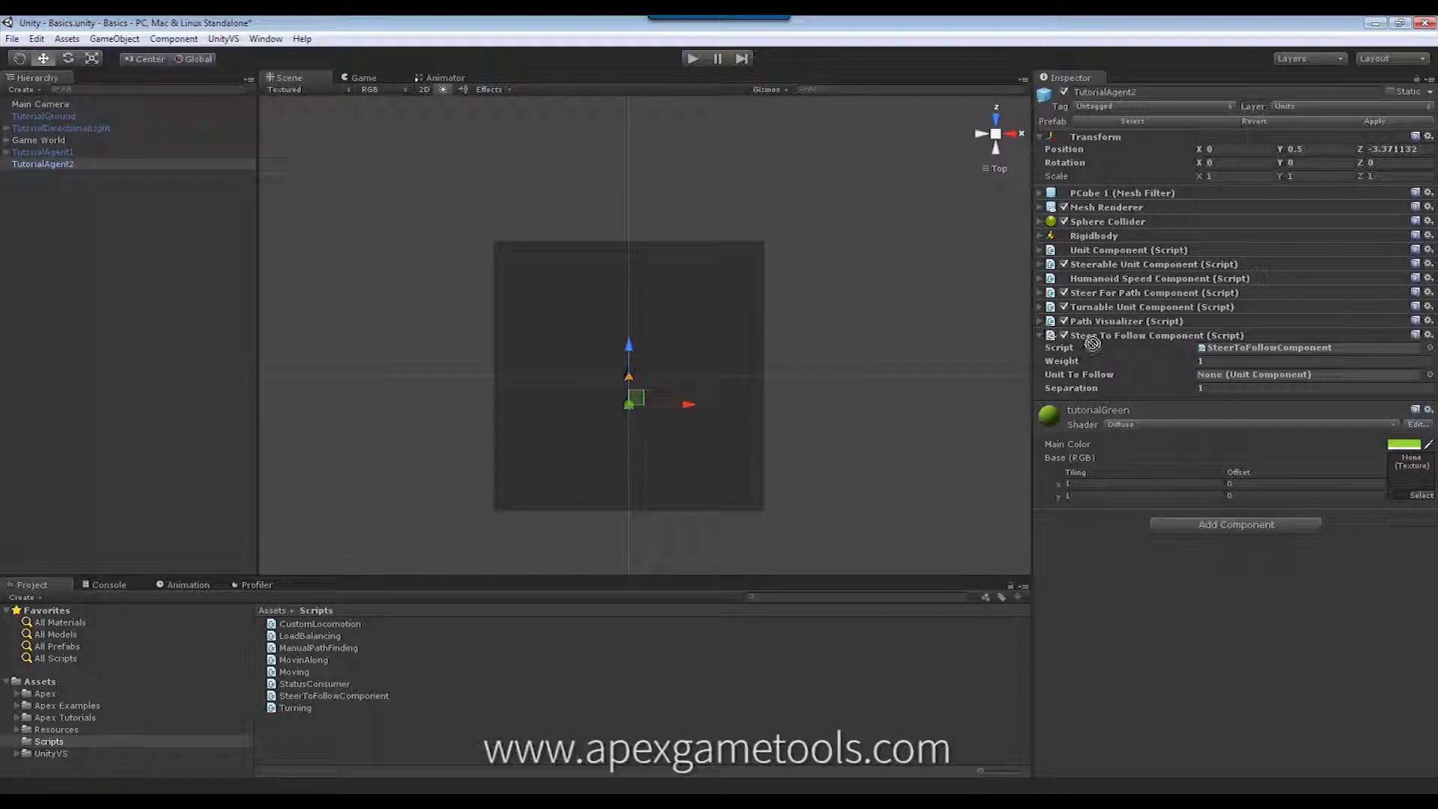
left_click(1283, 374)
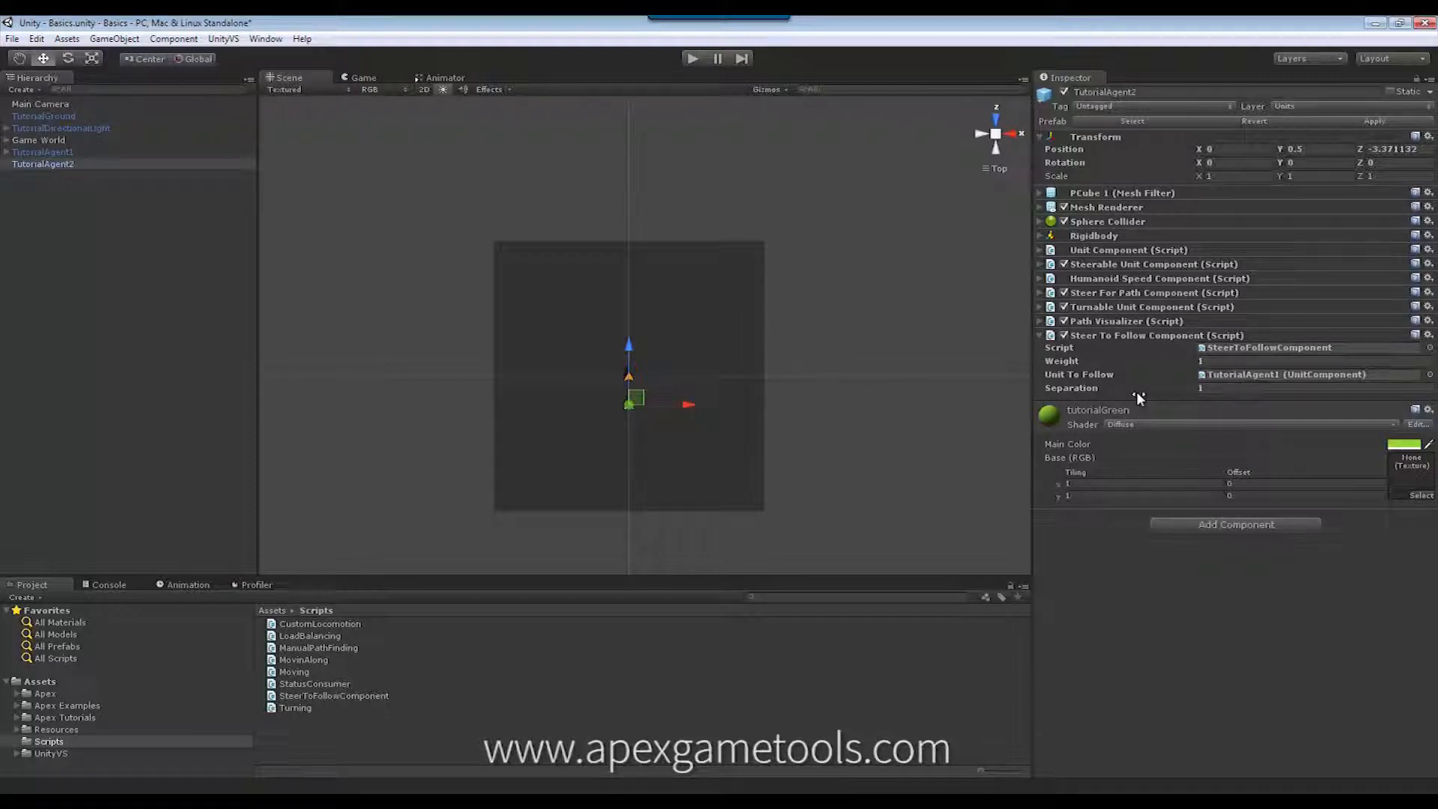
mouse_move(1243, 402)
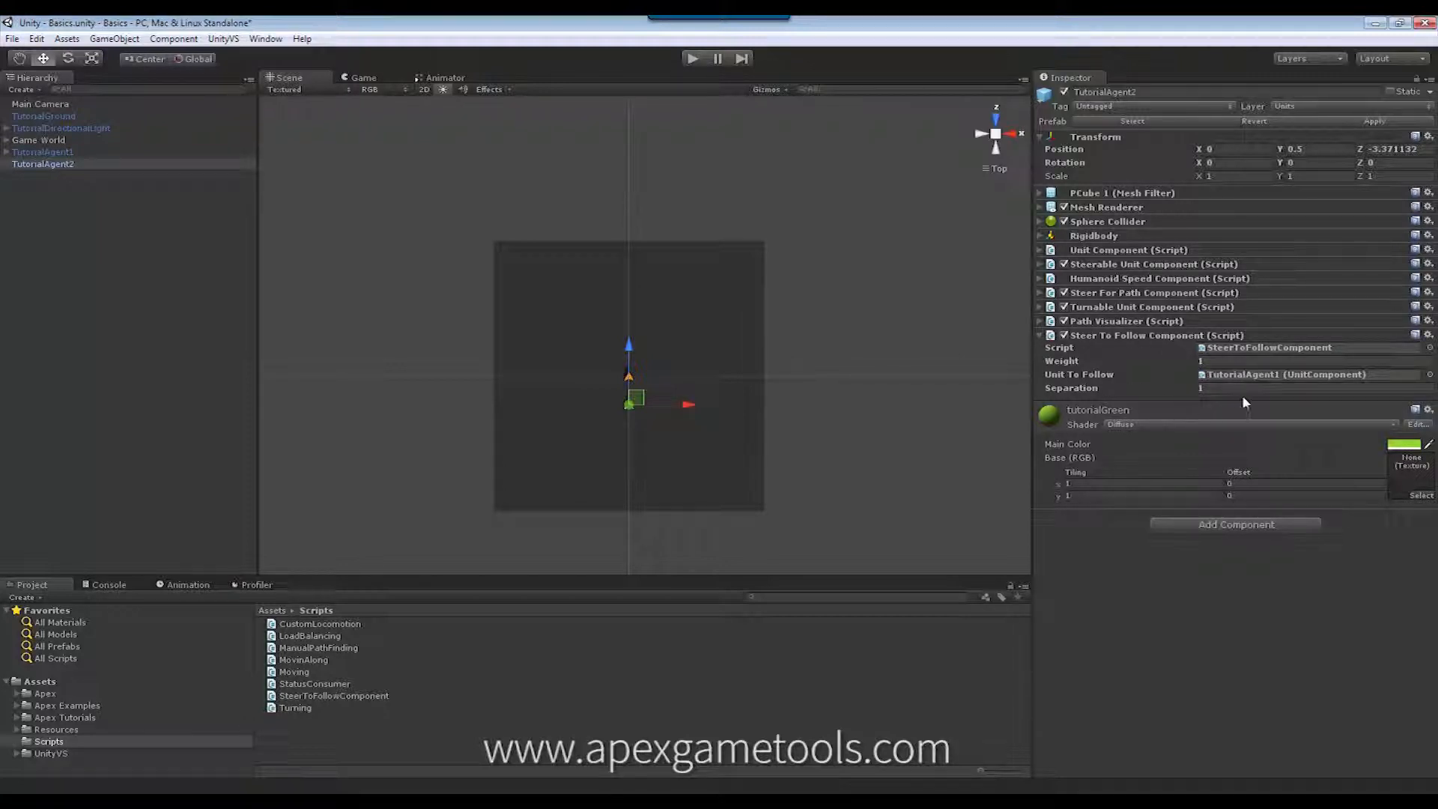
left_click(1301, 387)
type("3")
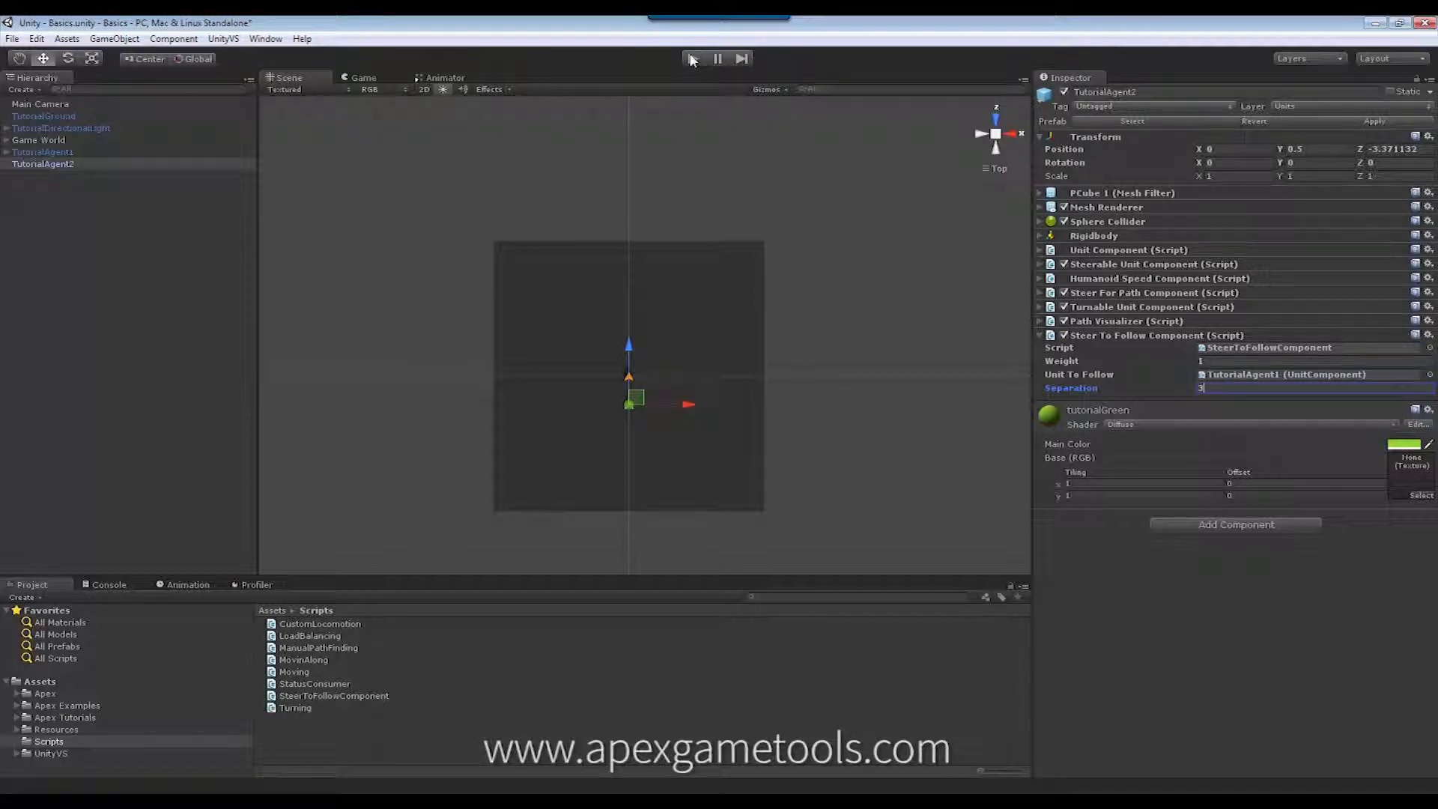
Play the scene and select the orange unit so the green agent trails it.
left_click(691, 59)
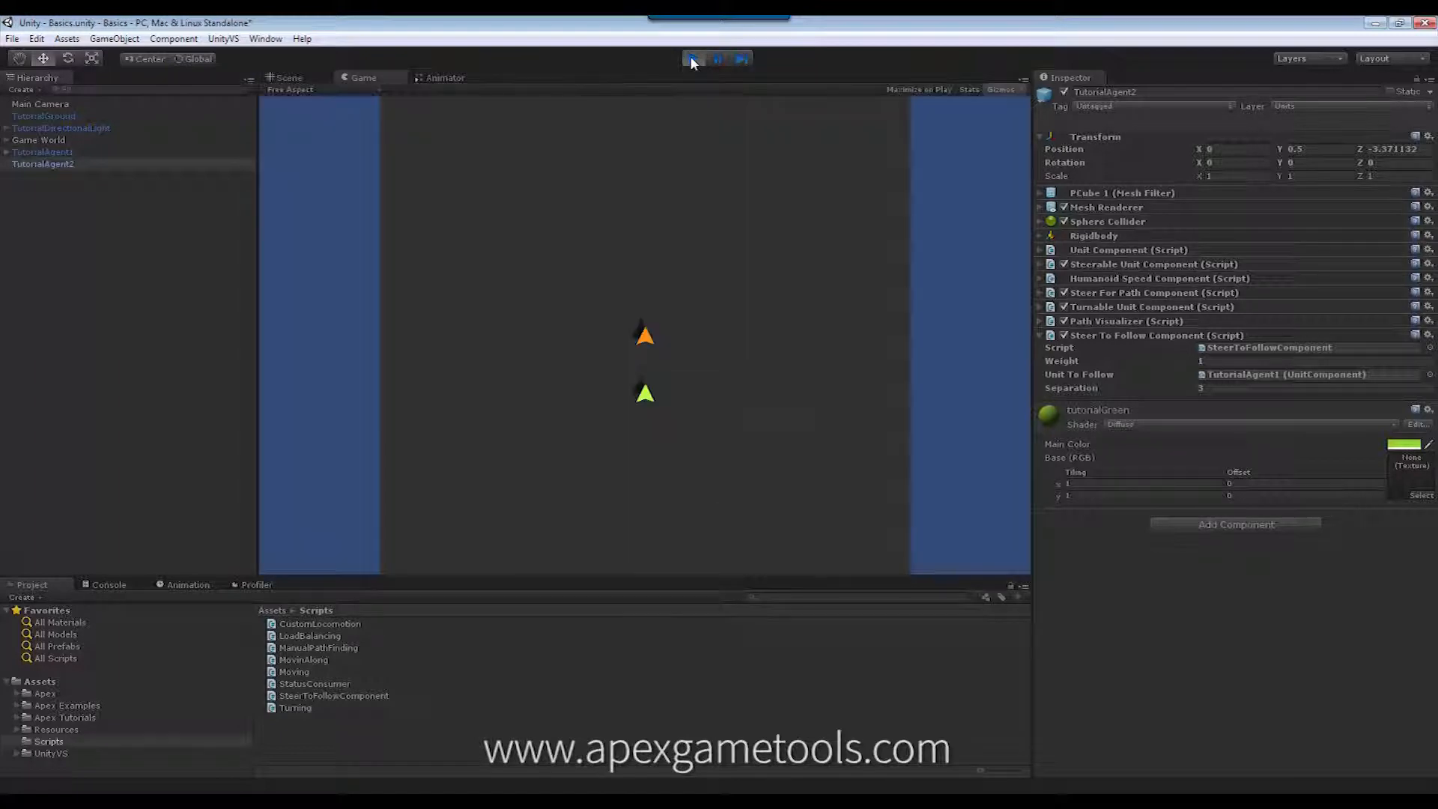
left_click(694, 58)
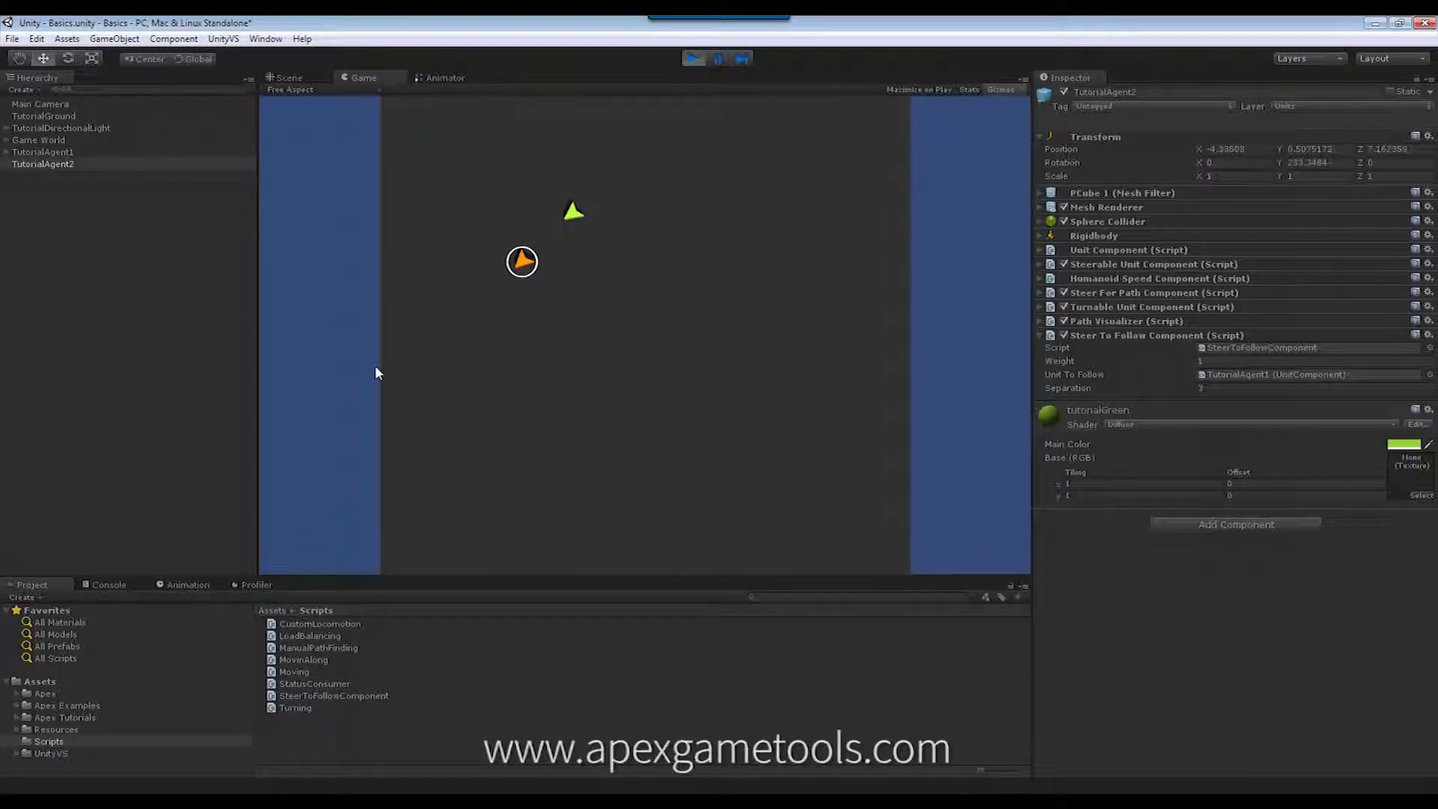
mouse_move(565, 363)
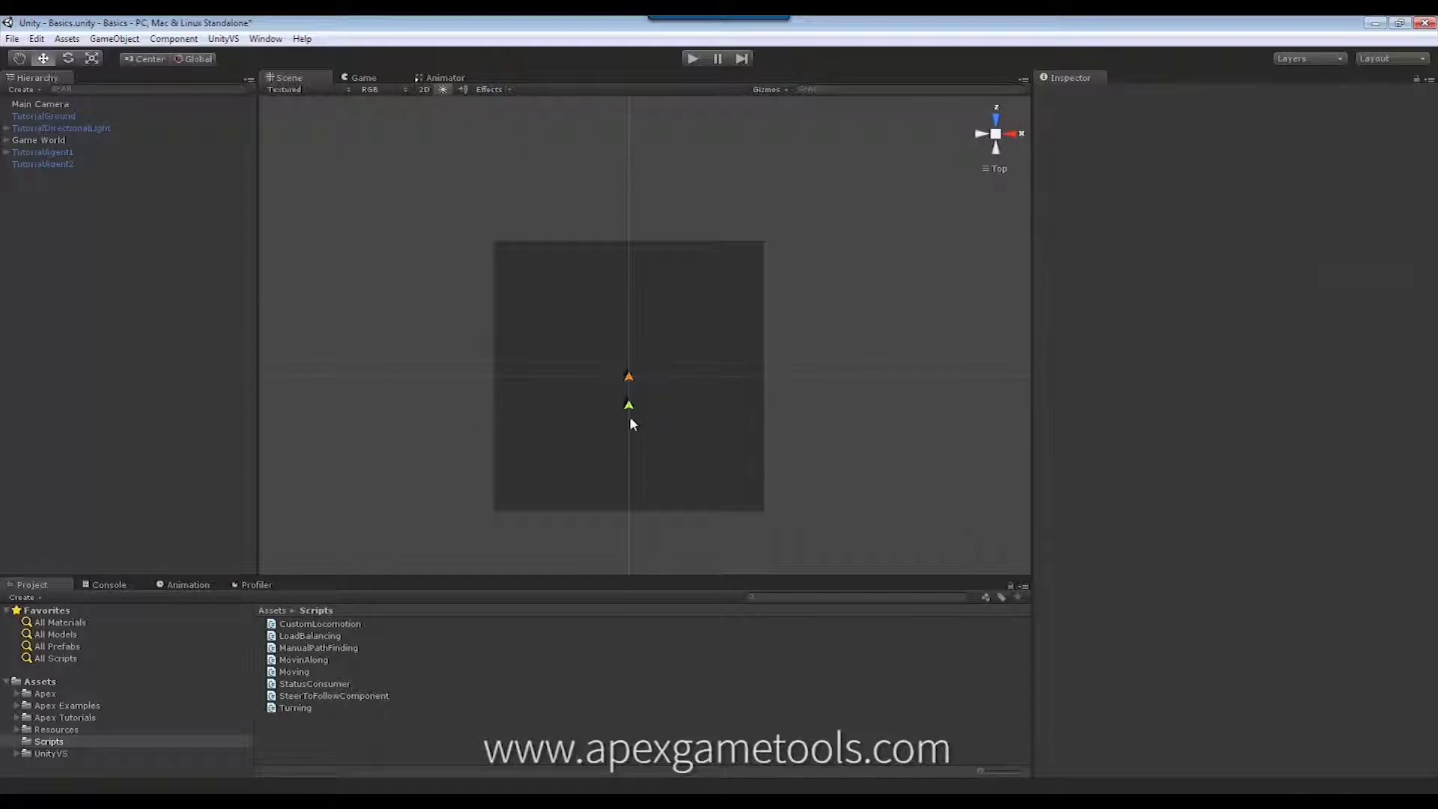
mouse_move(612, 454)
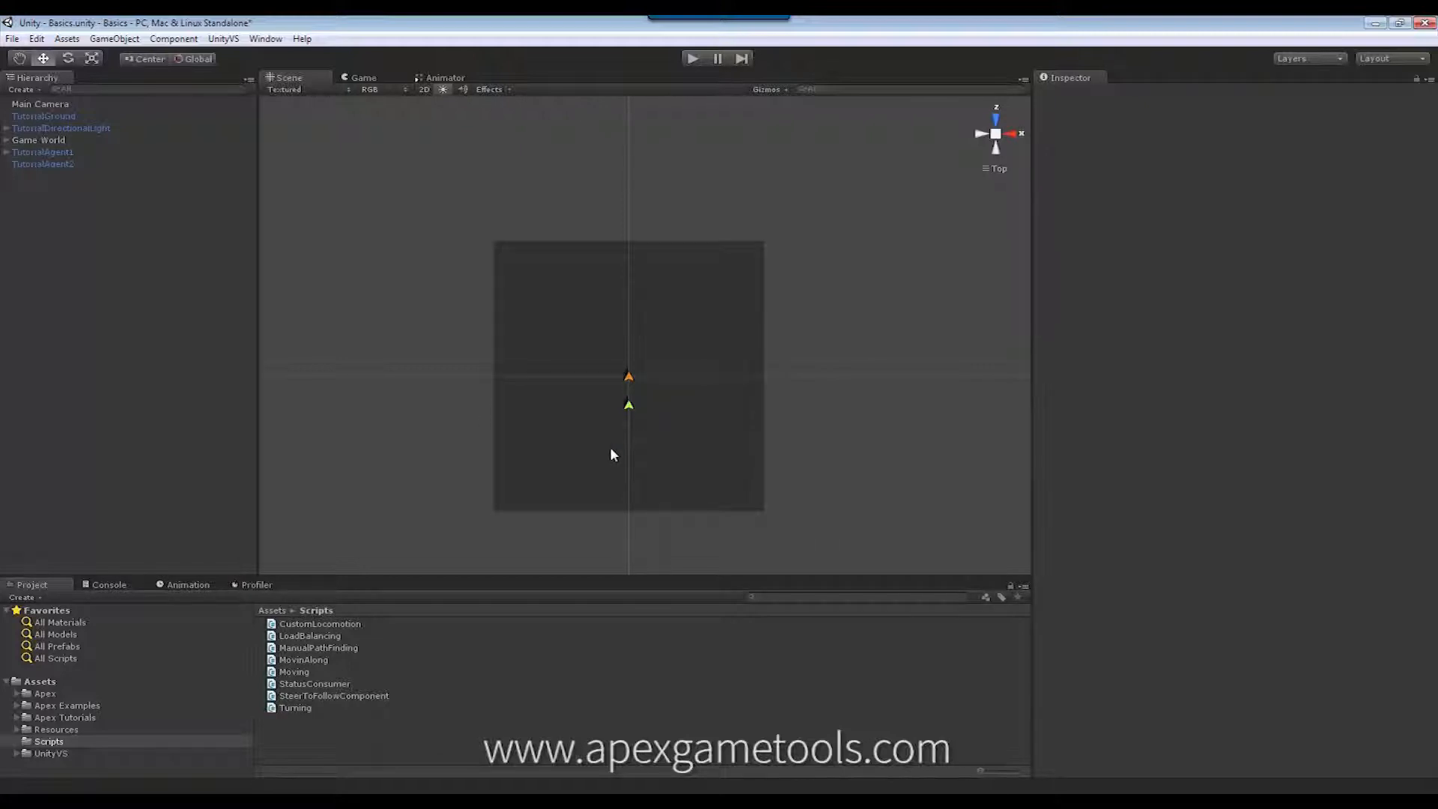
Select TutorialAgent2, collapse Steer To Follow Component and expand Steerable Unit Component.
left_click(42, 163)
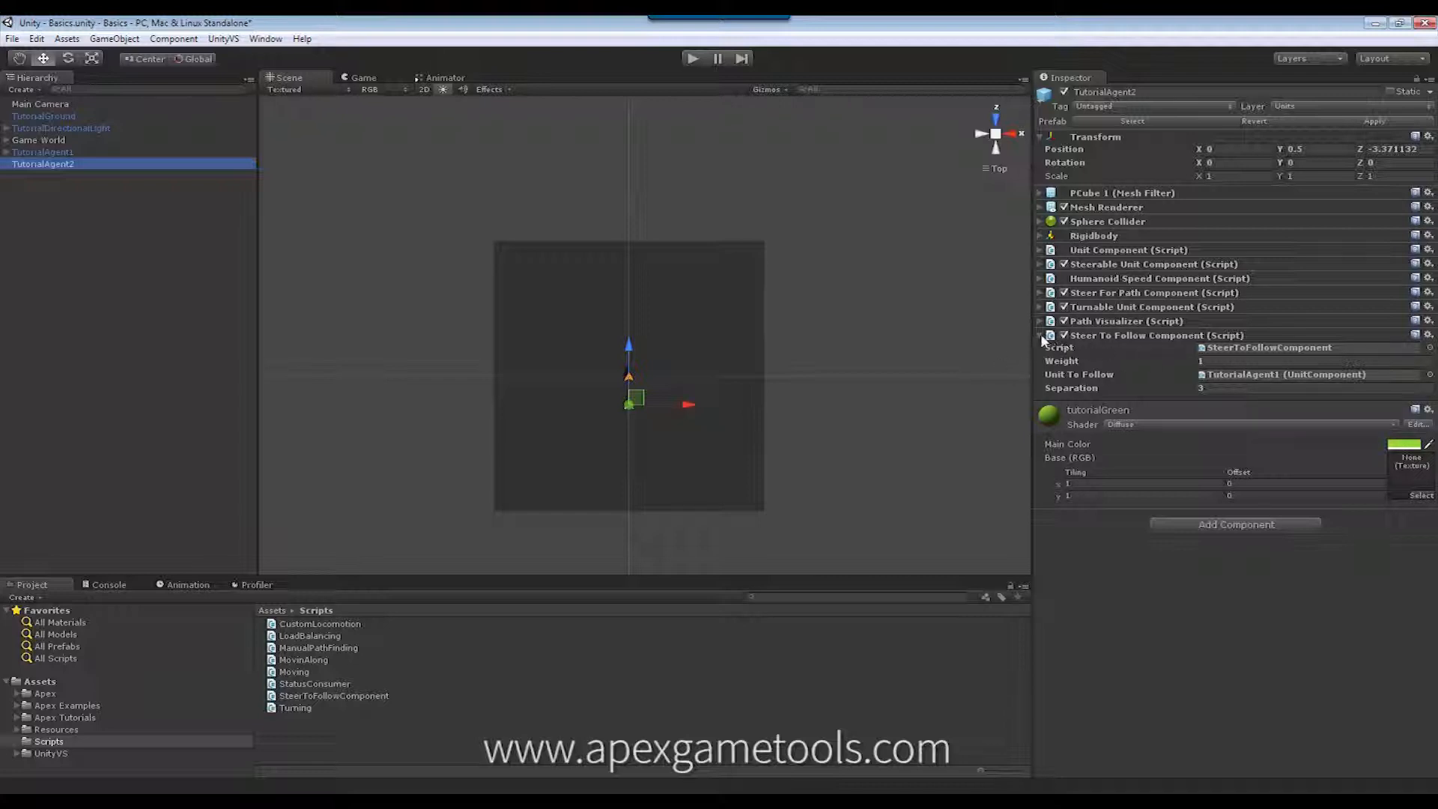
left_click(1039, 334)
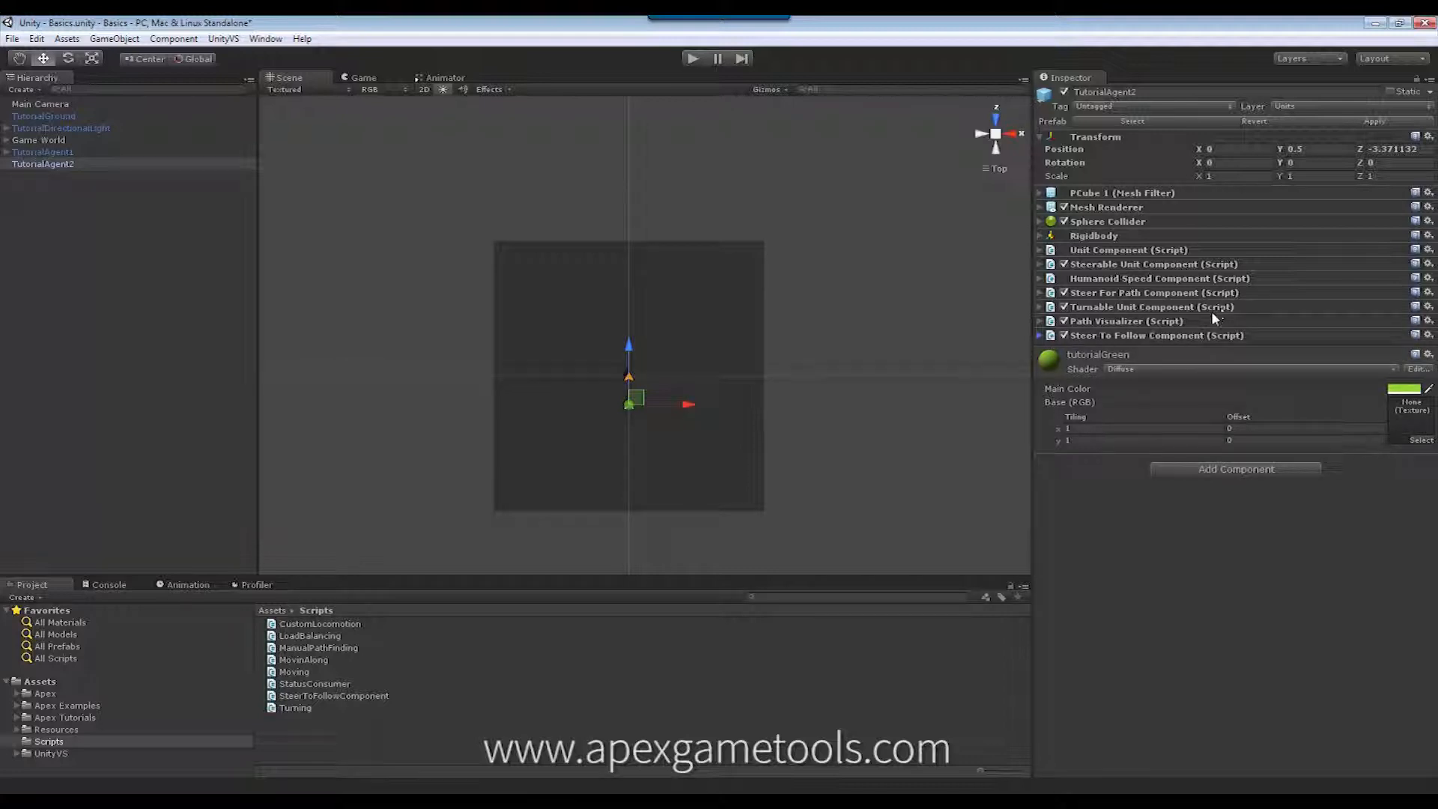
left_click(1040, 263)
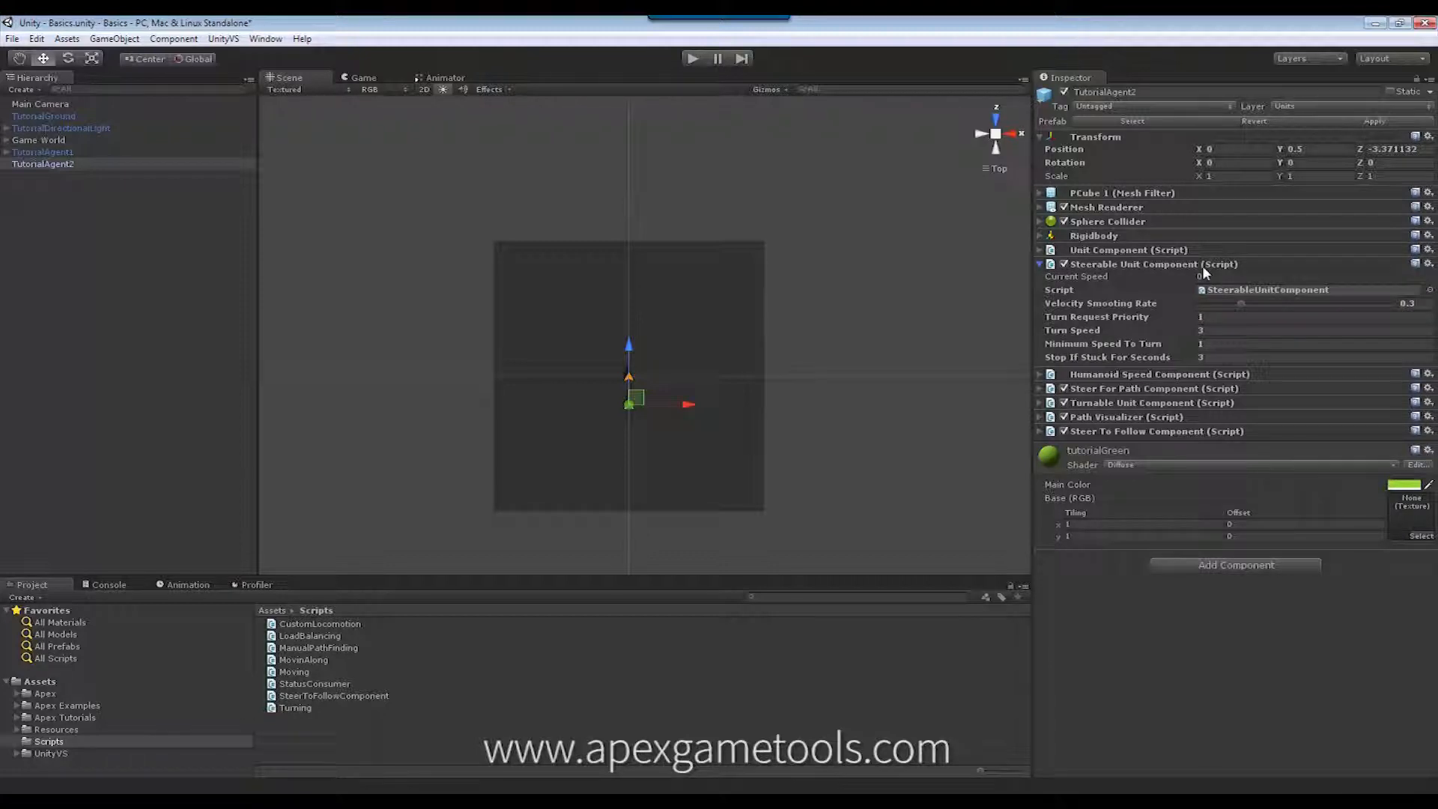
mouse_move(1153, 307)
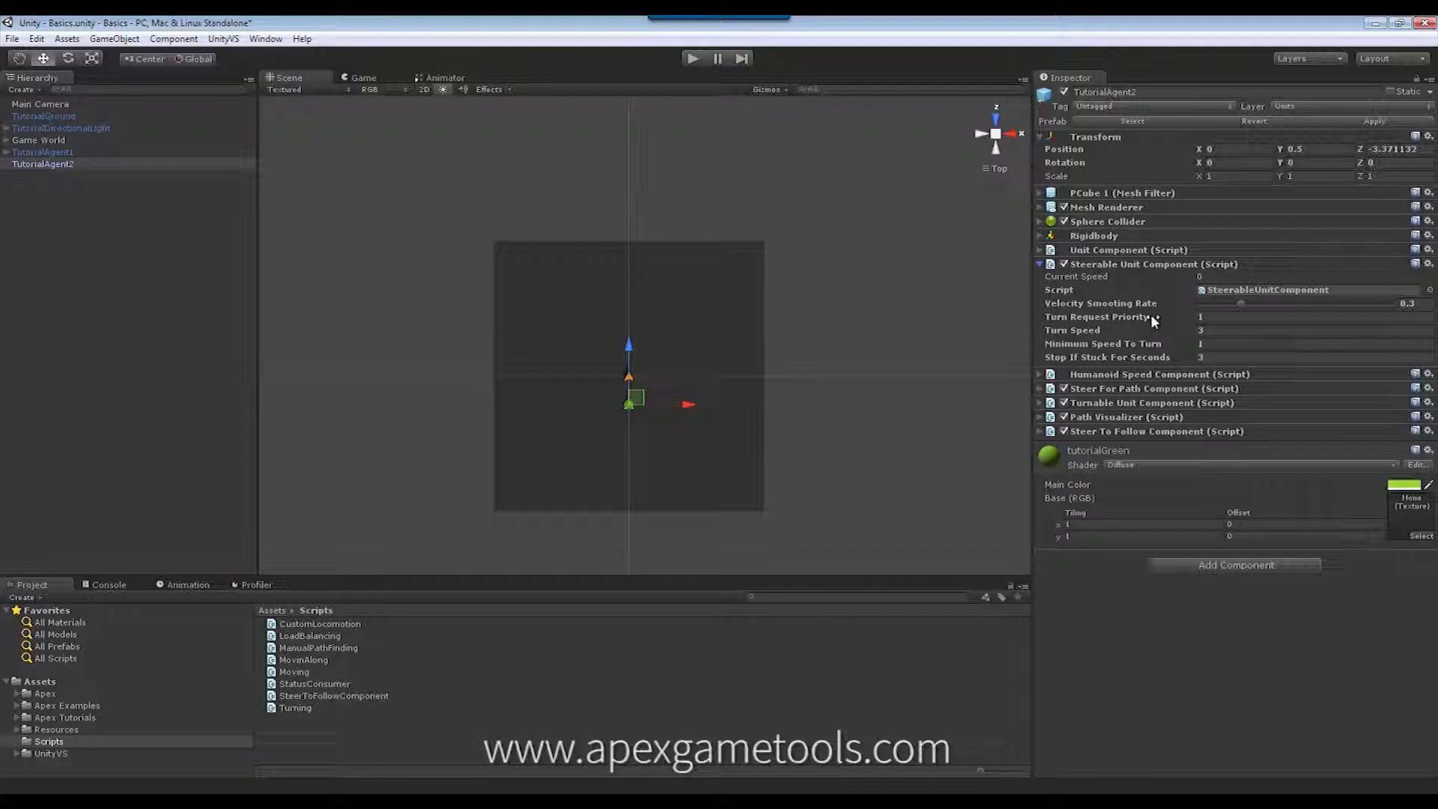
mouse_move(1034, 334)
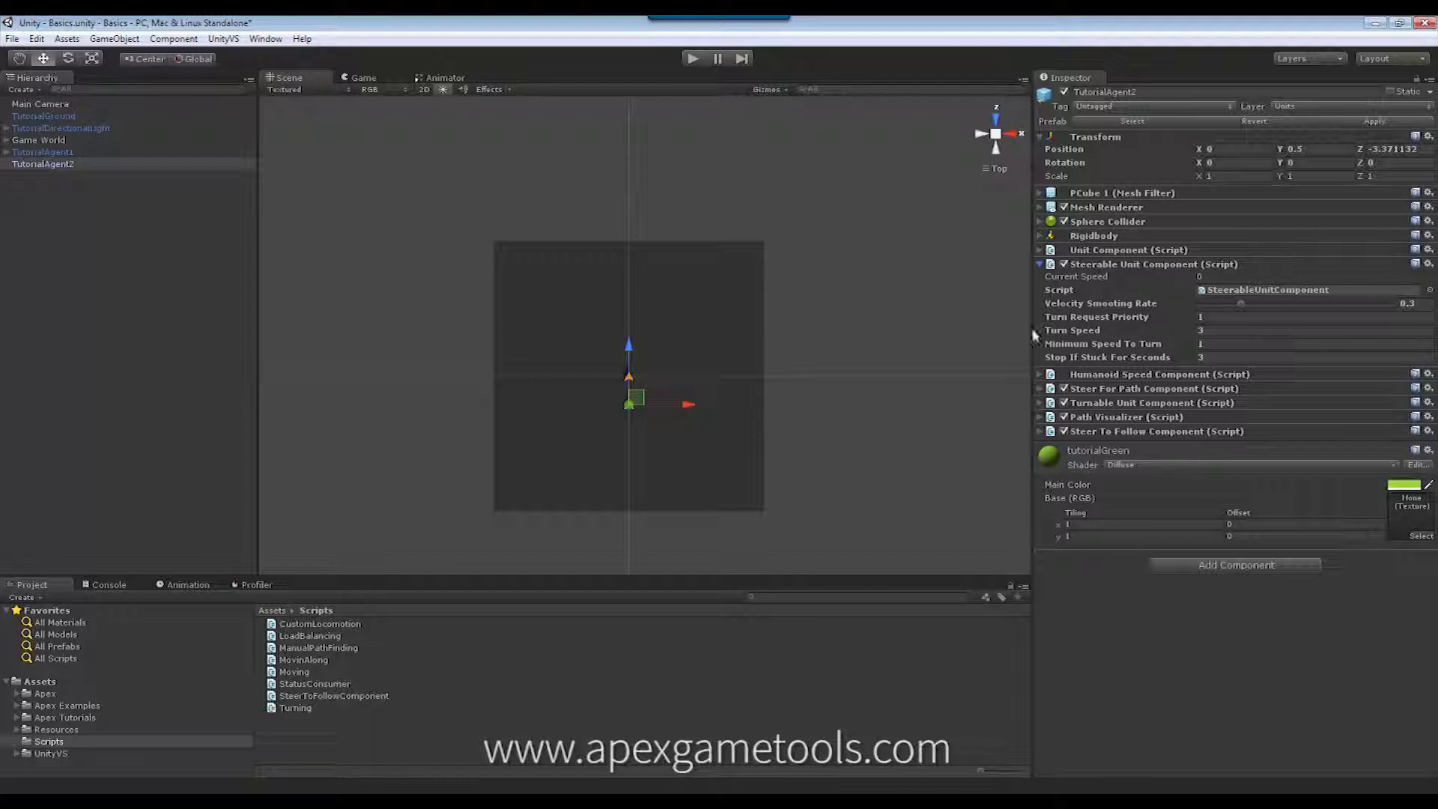
mouse_move(1011, 340)
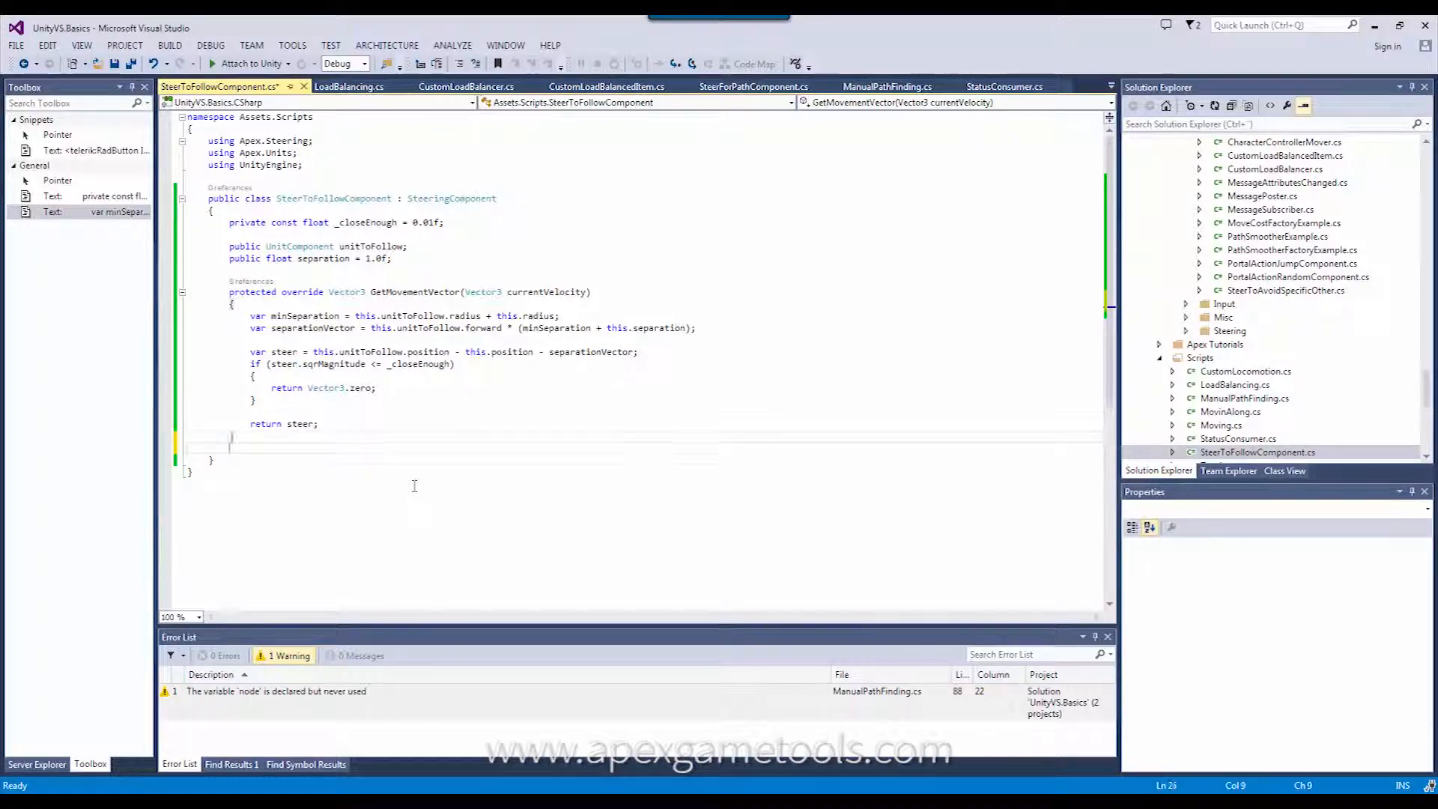
Type 'override' below GetMovementVector and browse IntelliSense options such as GetSpeedAdjustmentFactor.
type("oveeride")
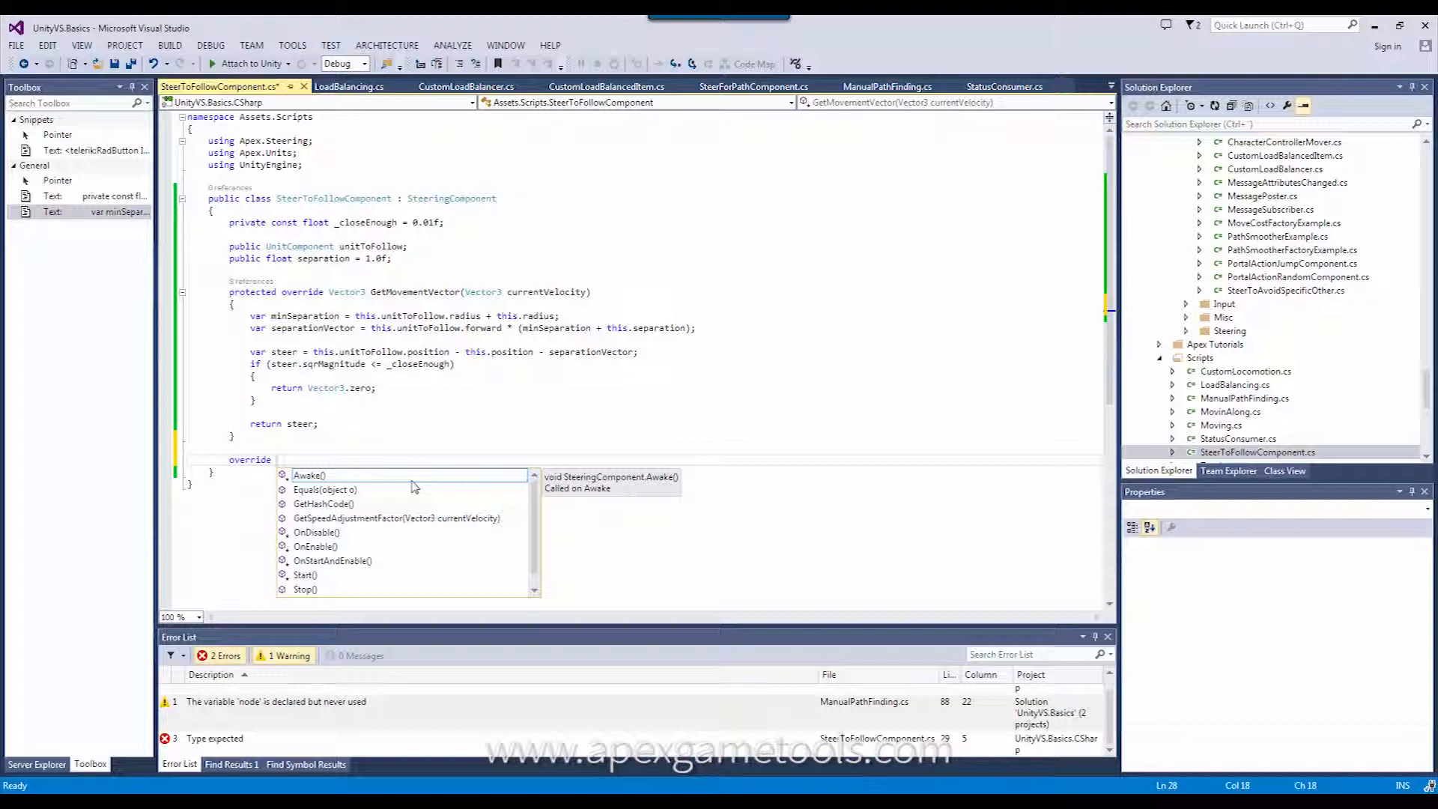
mouse_move(326, 527)
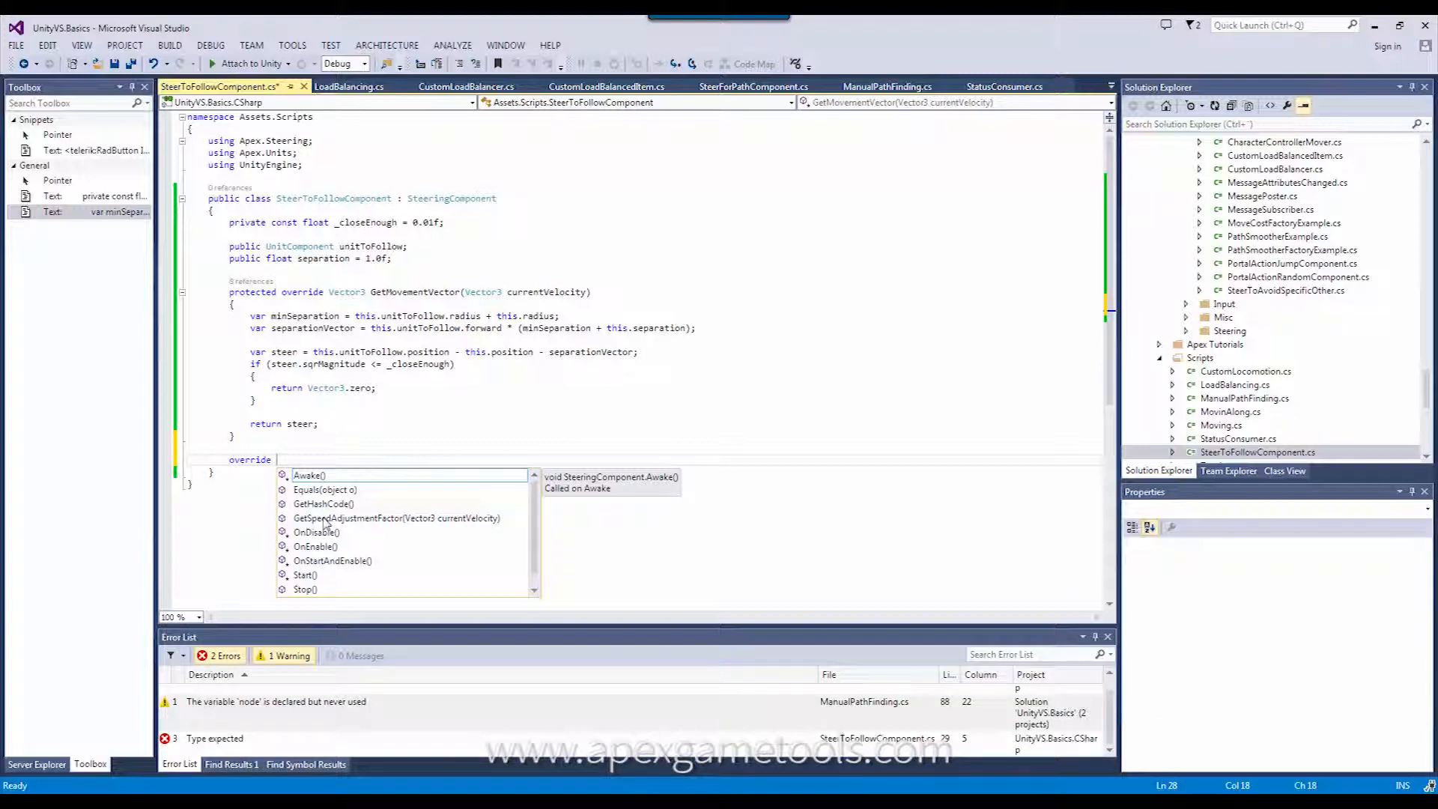
left_click(398, 517)
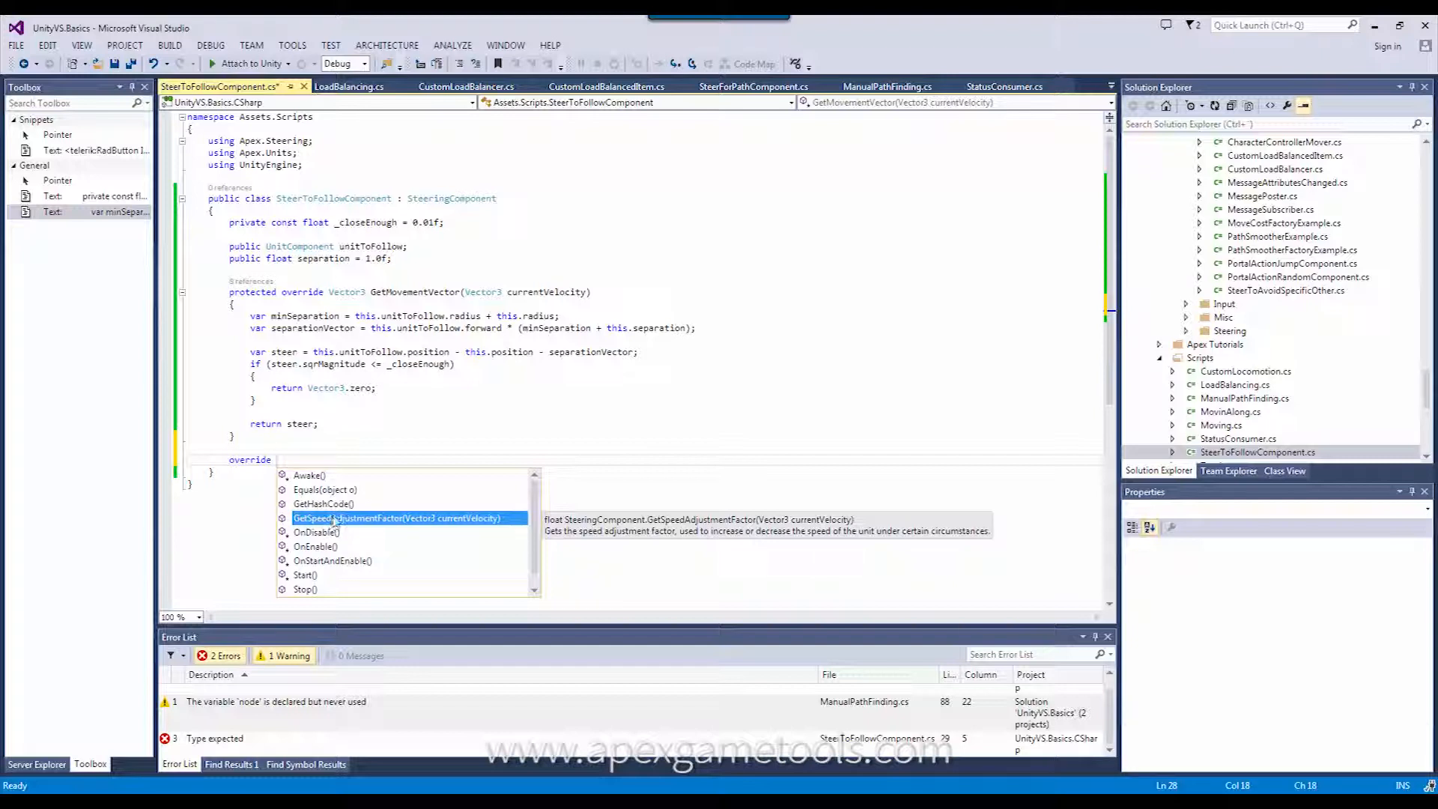
mouse_move(319, 484)
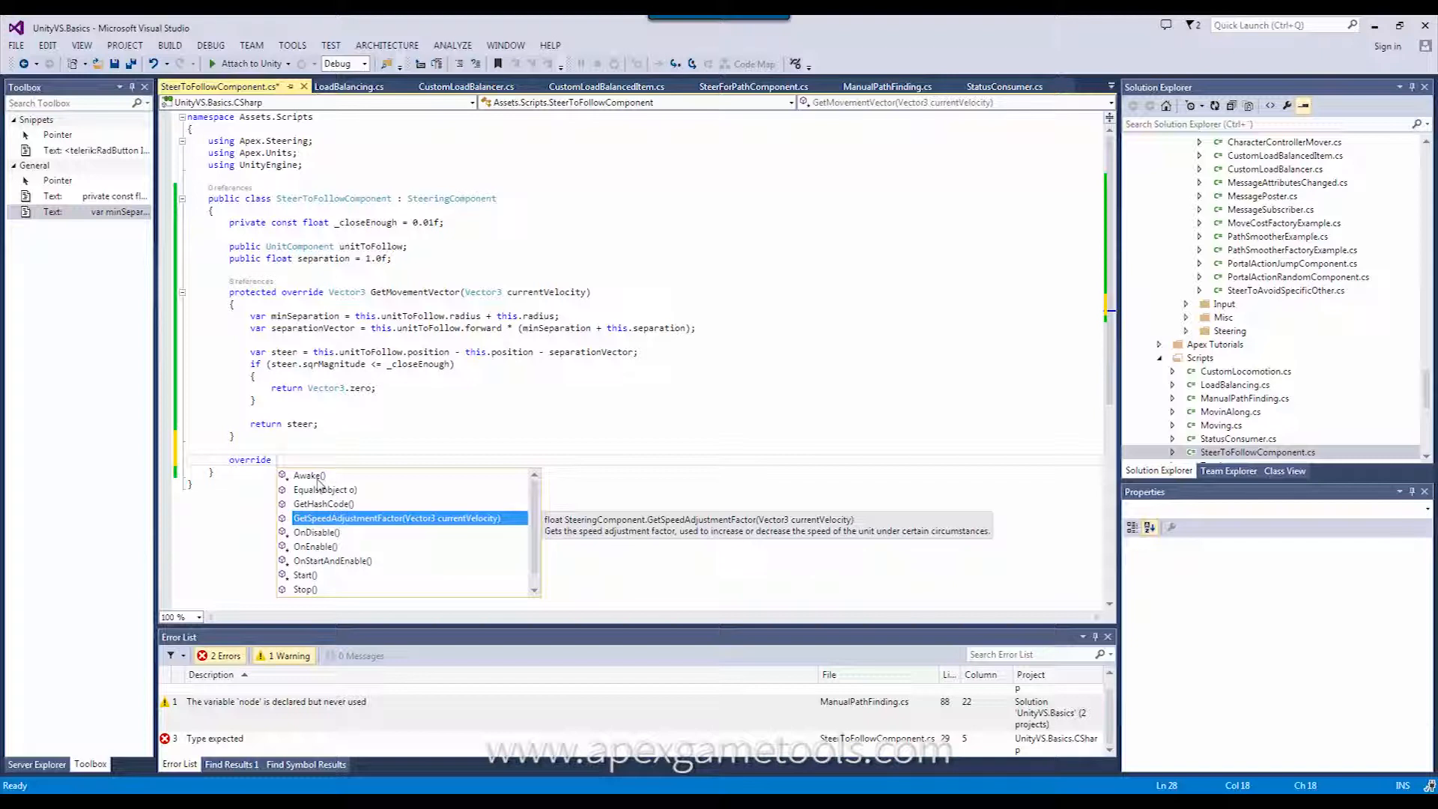
mouse_move(332, 536)
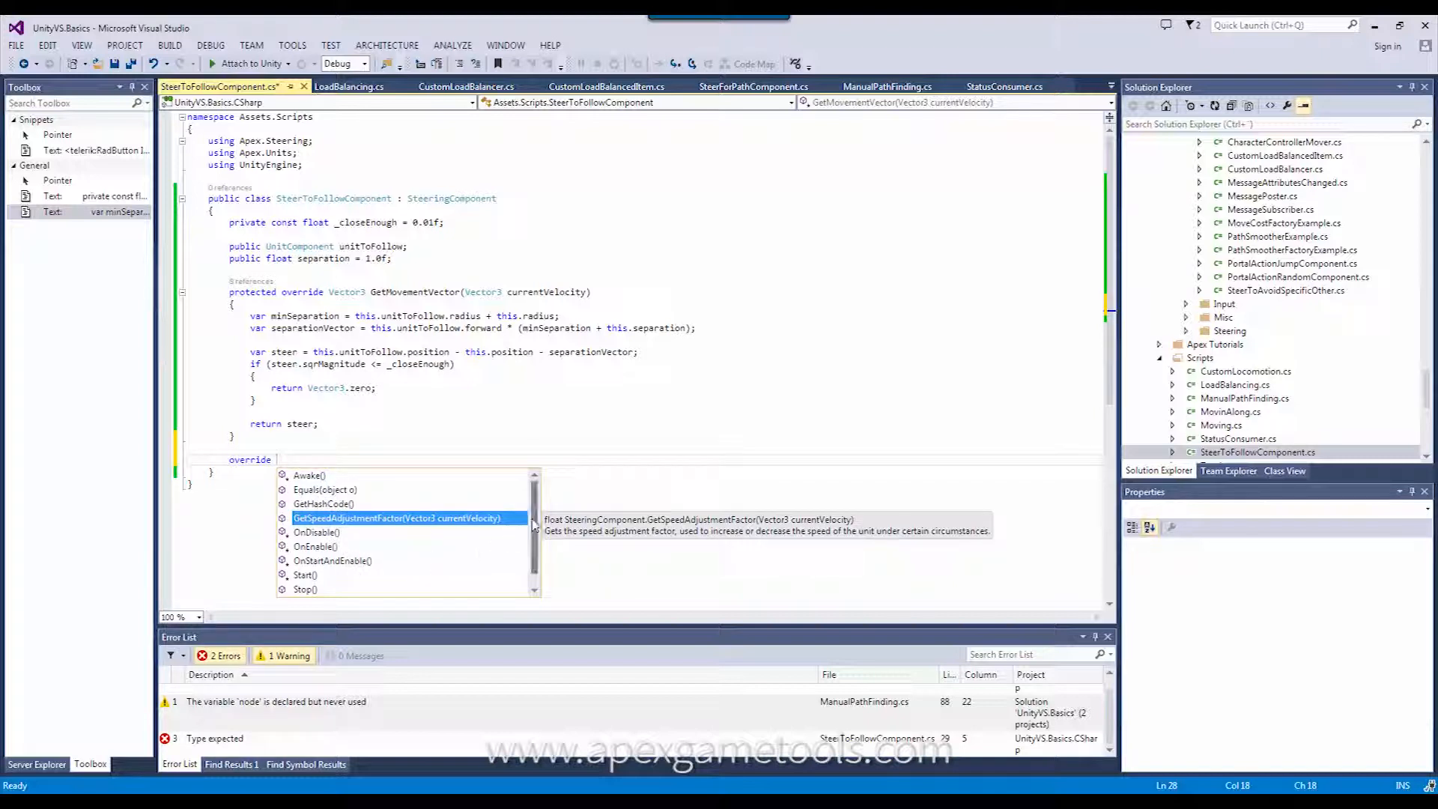
scroll("down", 3)
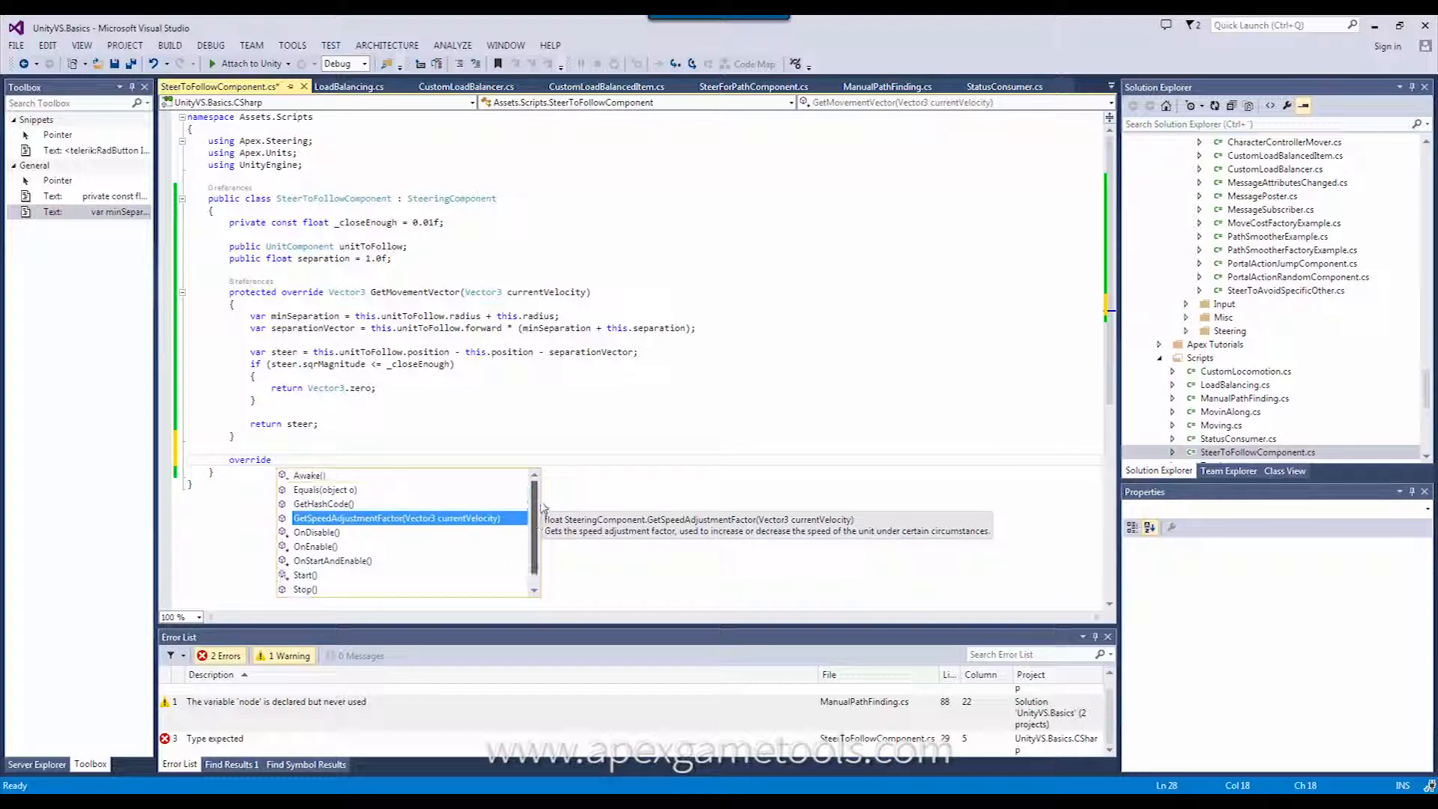
scroll("down", 3)
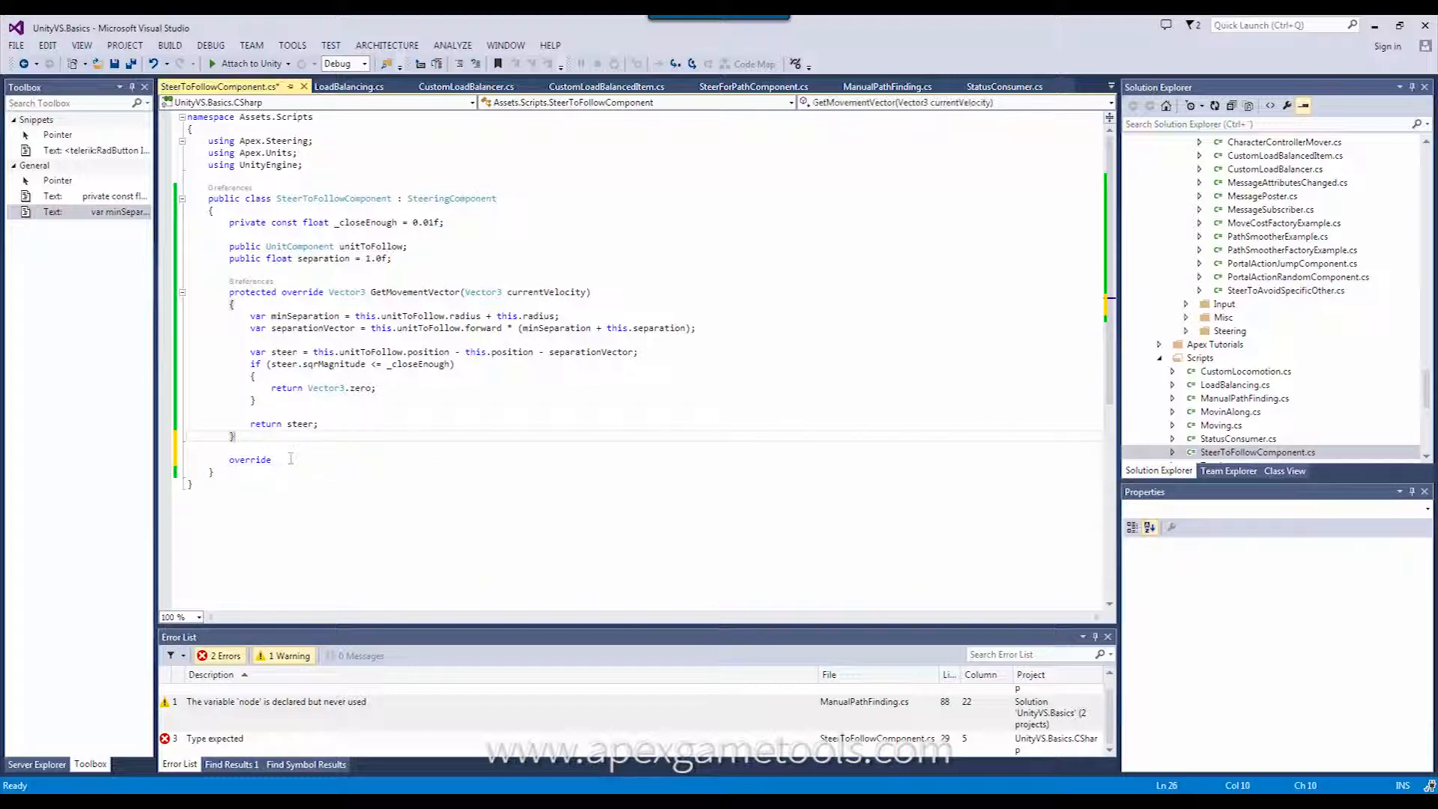
Delete the unfinished 'override' line so only GetMovementVector remains with no build errors.
double_click(250, 460)
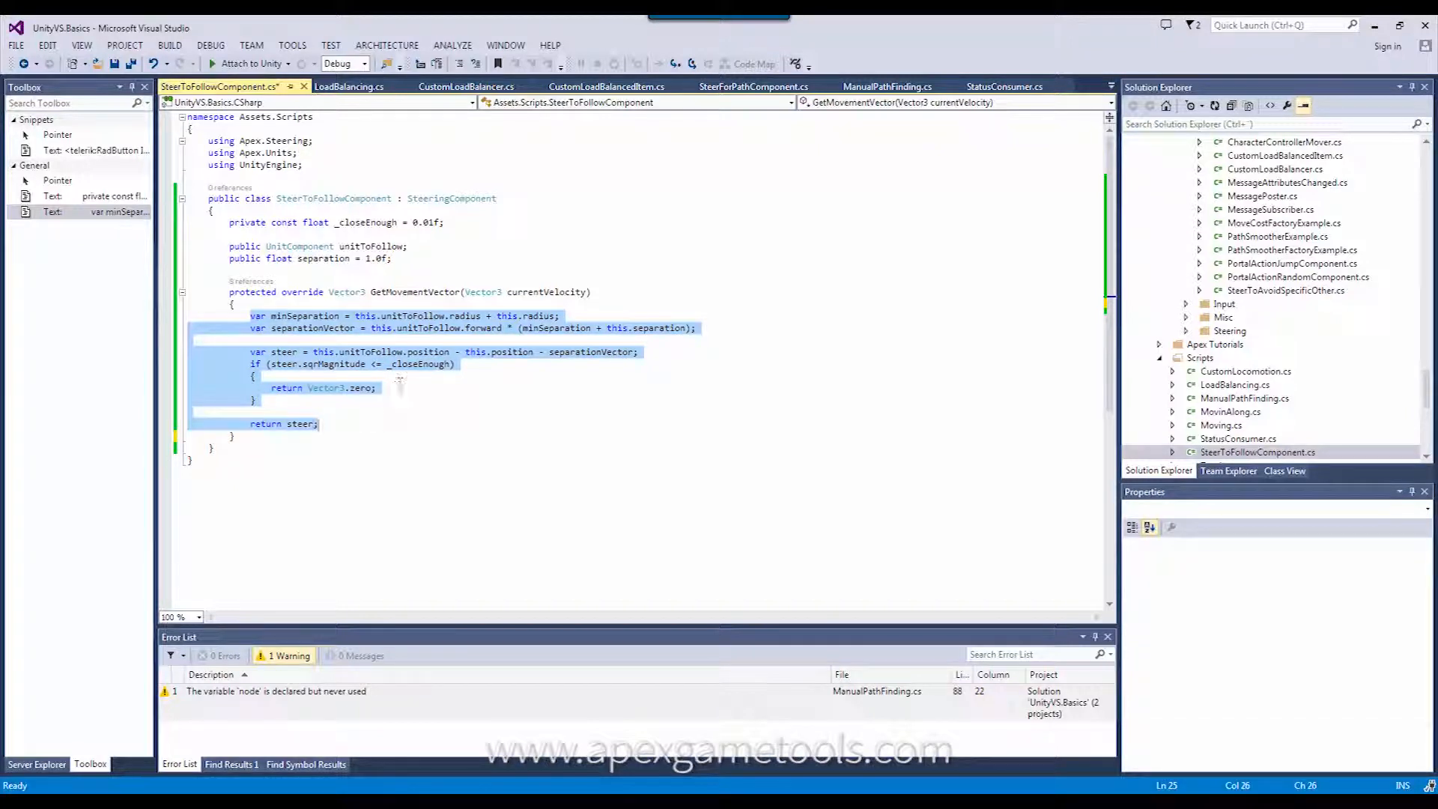
left_click(446, 395)
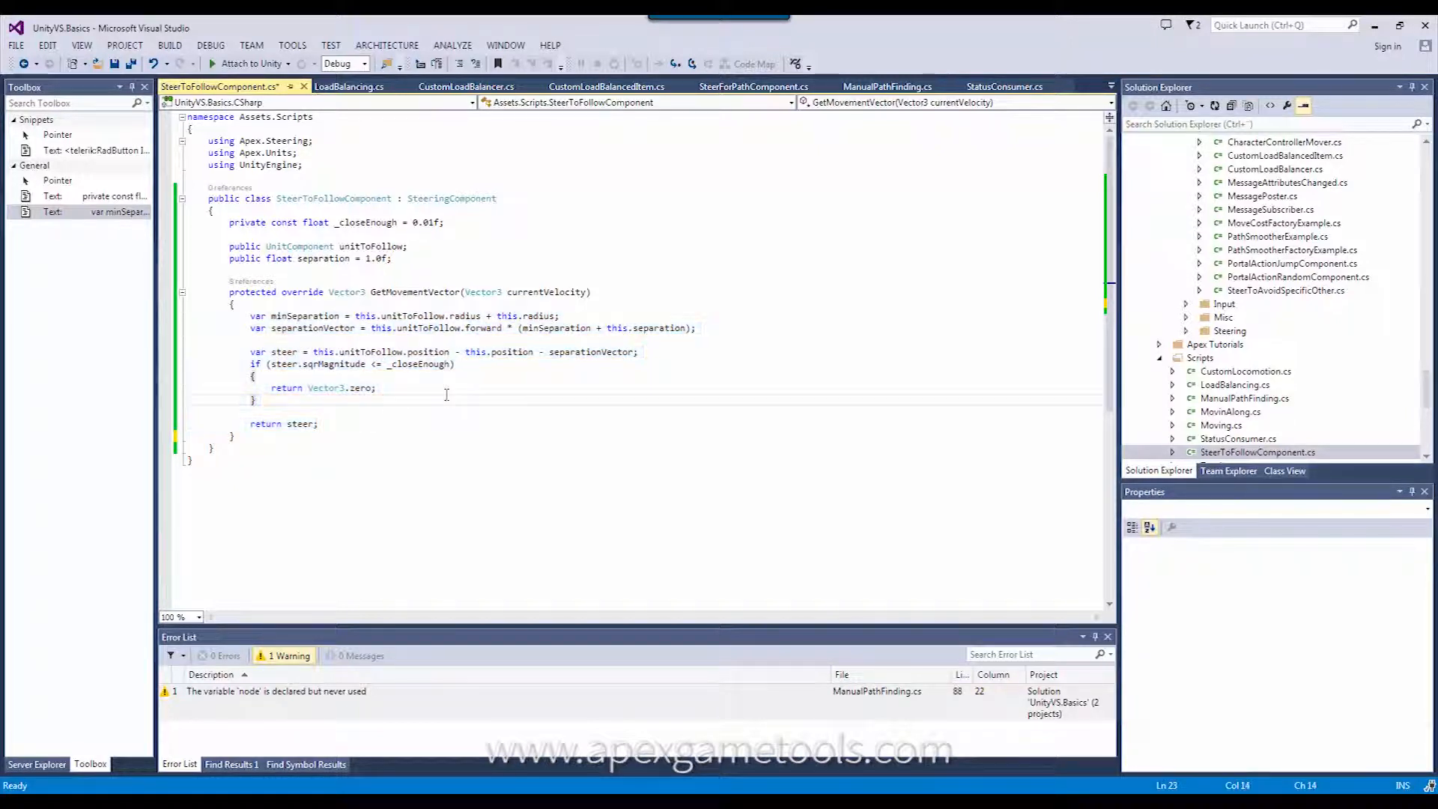